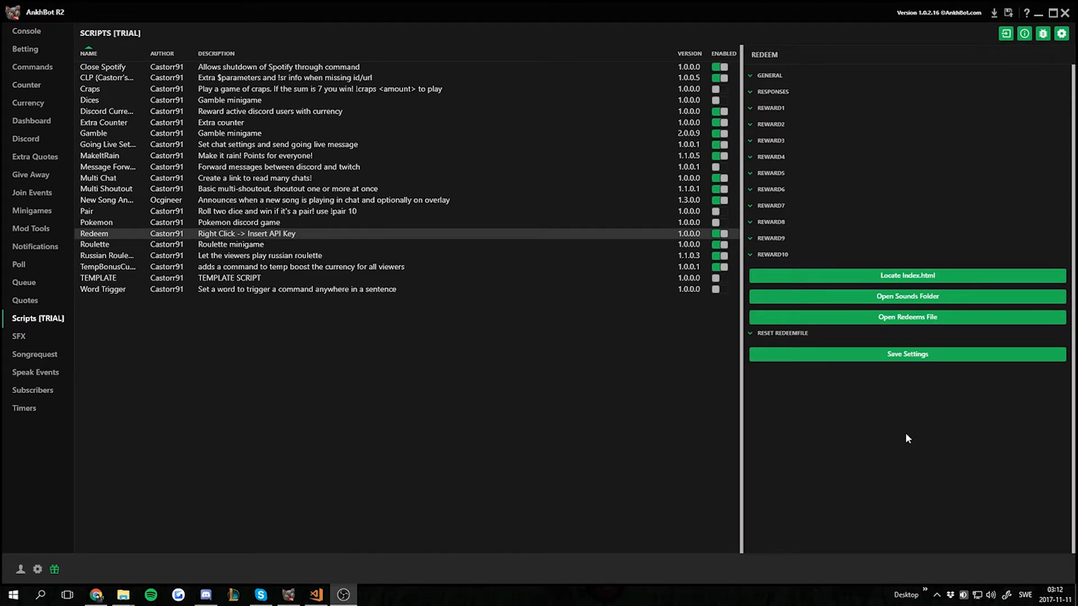
{"action": "mouse_move", "coordinate": [898, 437]}
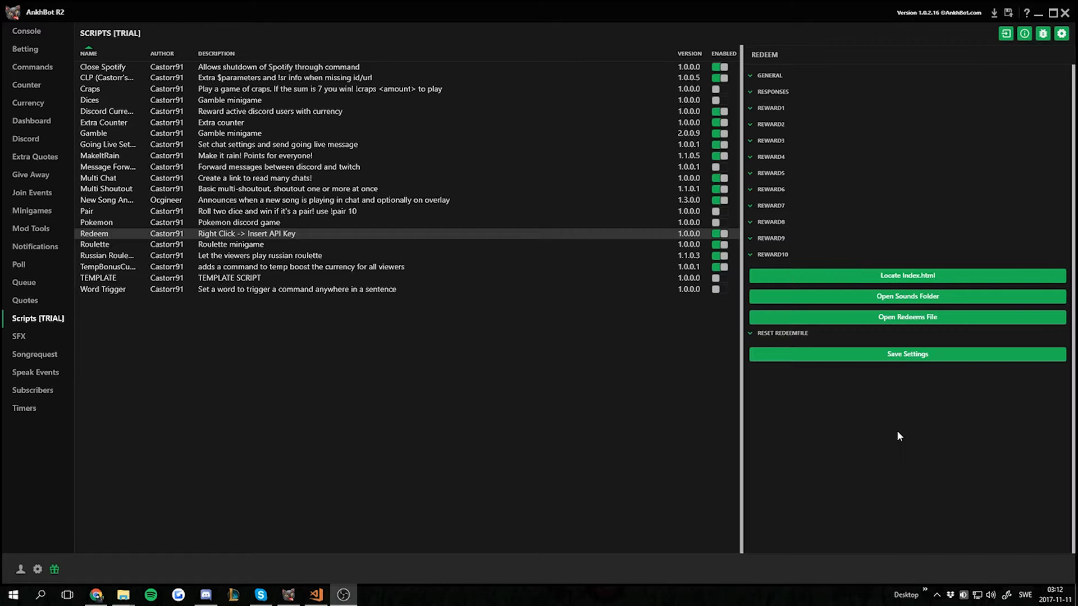
{"action": "mouse_move", "coordinate": [897, 424]}
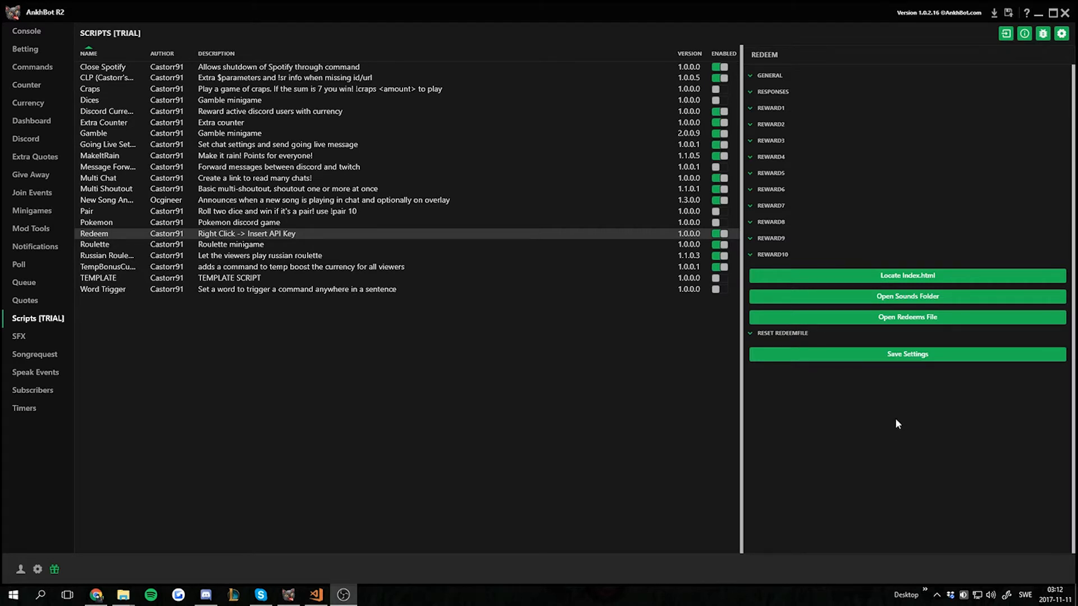
{"action": "mouse_move", "coordinate": [881, 427]}
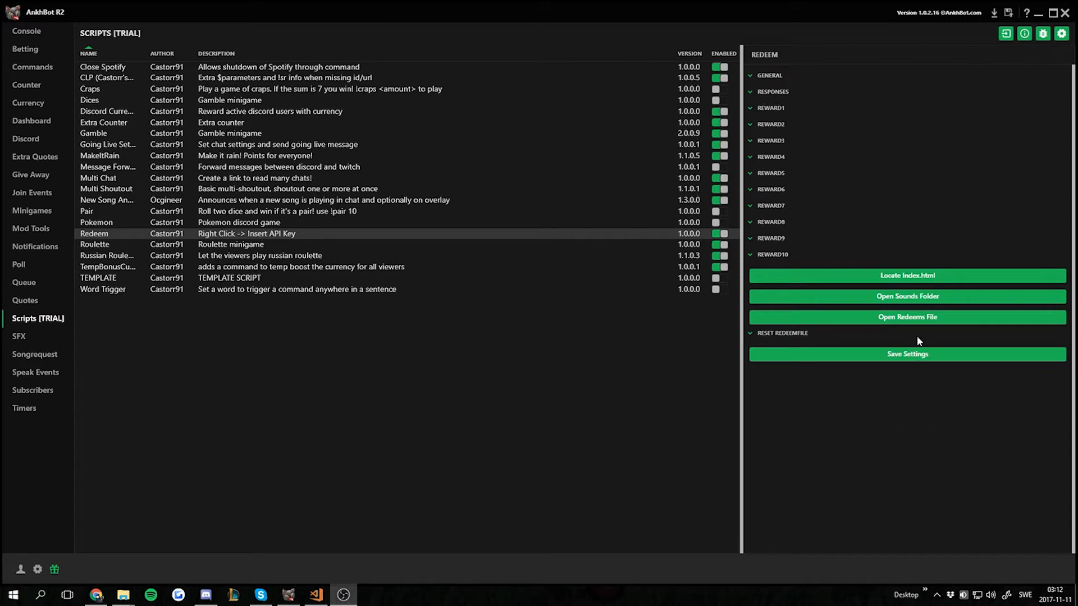
{"action": "mouse_move", "coordinate": [894, 308]}
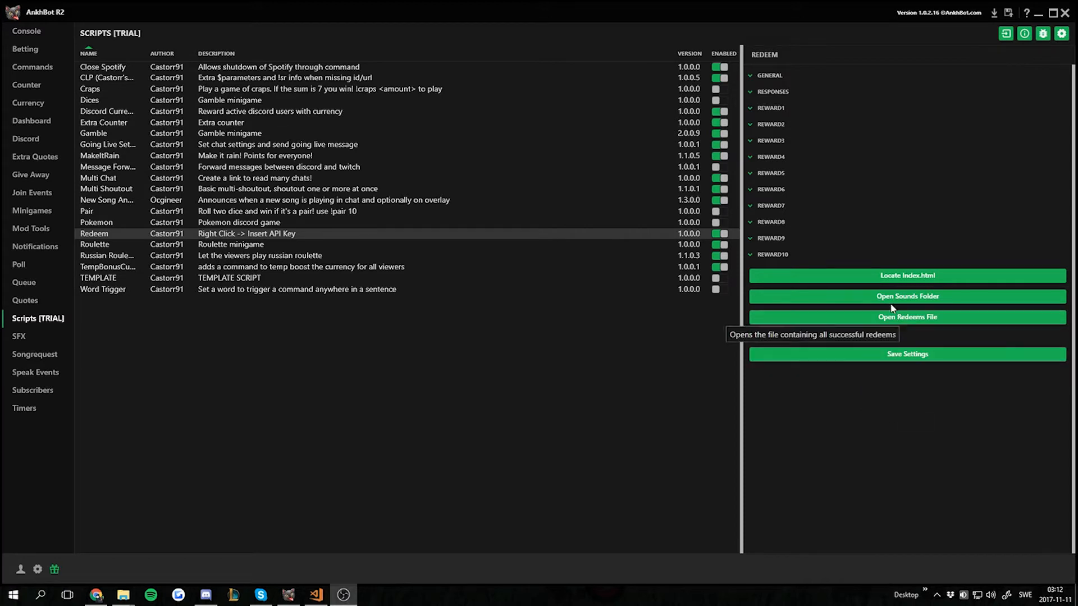
Expand REWARD1 and review its 100-cost follow reward with test.mp3 sound, GIF link and cooldowns.
{"action": "left_click", "coordinate": [1026, 12]}
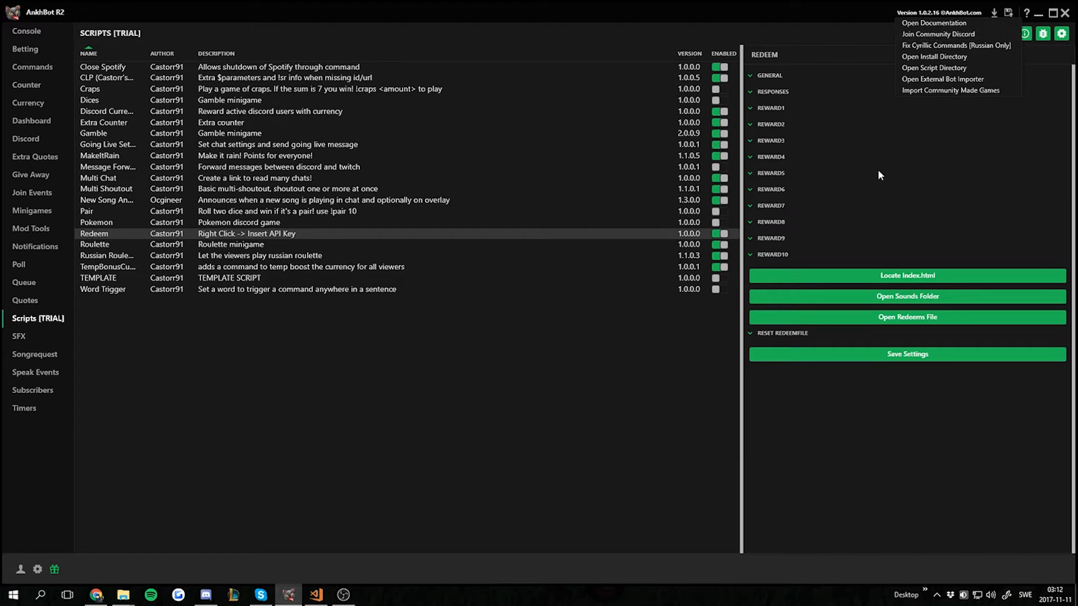
{"action": "left_click", "coordinate": [770, 188]}
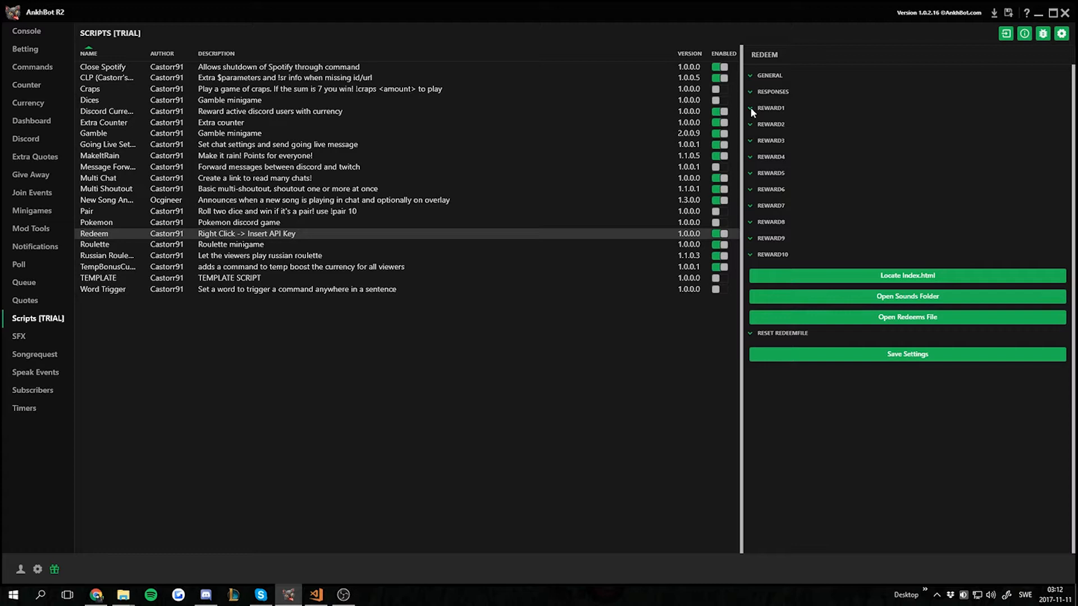
{"action": "left_click", "coordinate": [770, 108]}
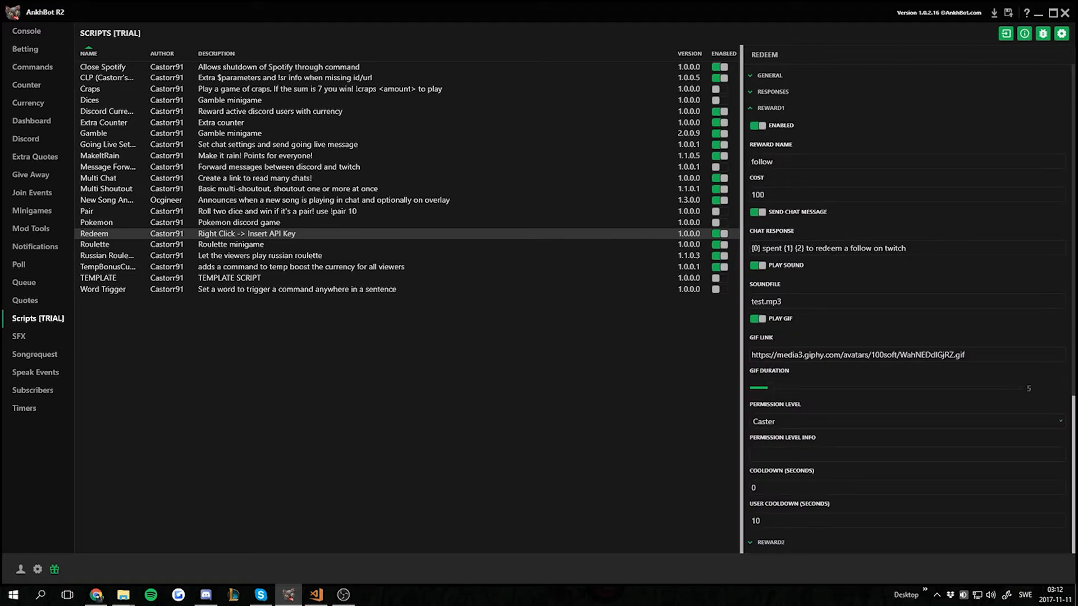
{"action": "scroll", "scroll_direction": "down", "scroll_amount": 3}
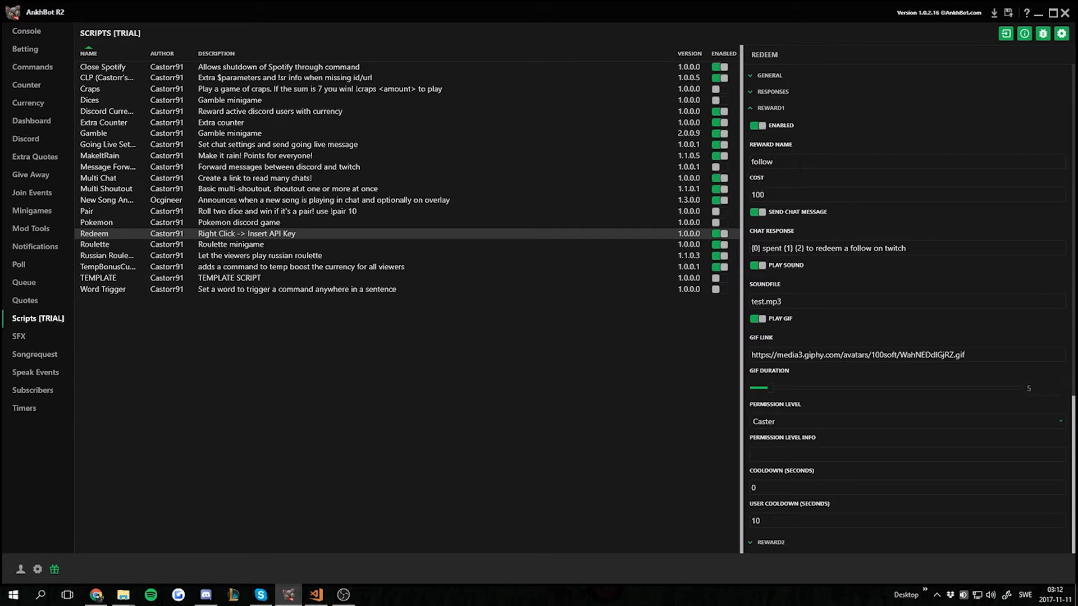
{"action": "scroll", "scroll_direction": "down", "scroll_amount": 3}
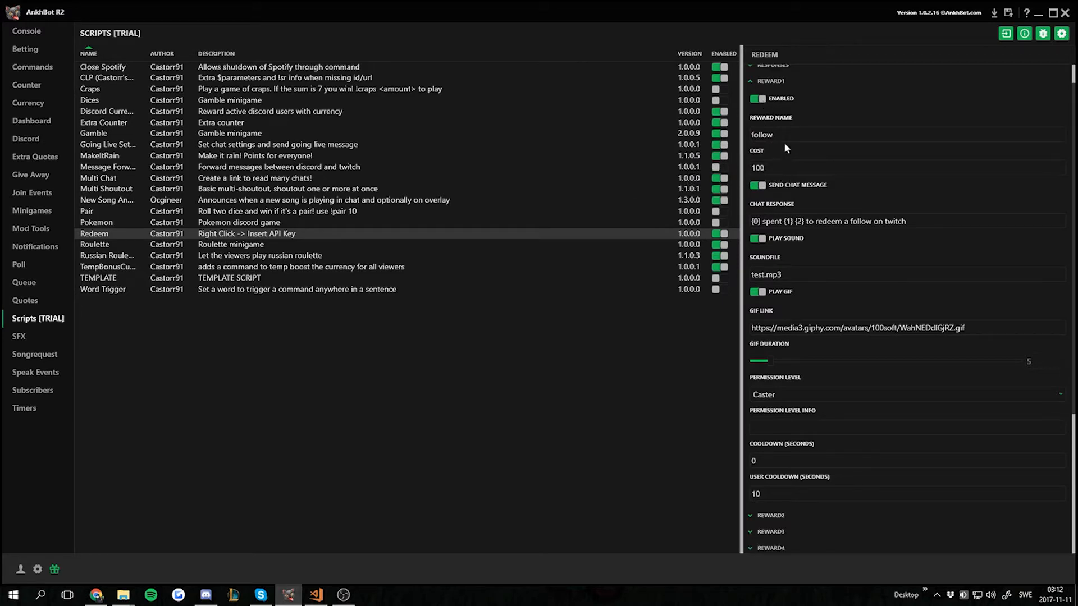
{"action": "mouse_move", "coordinate": [786, 144]}
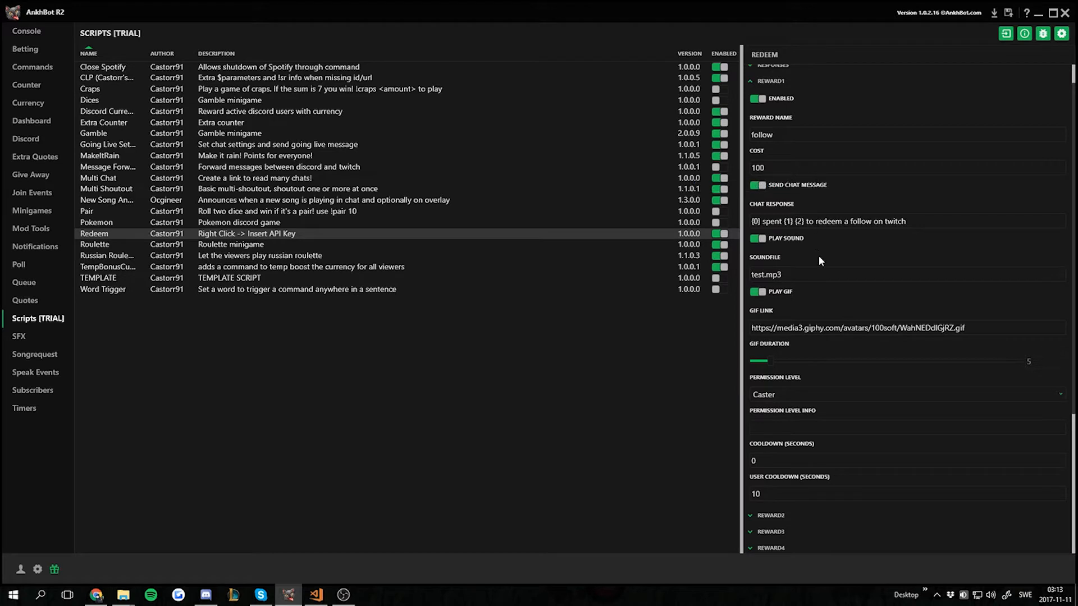
{"action": "mouse_move", "coordinate": [764, 195]}
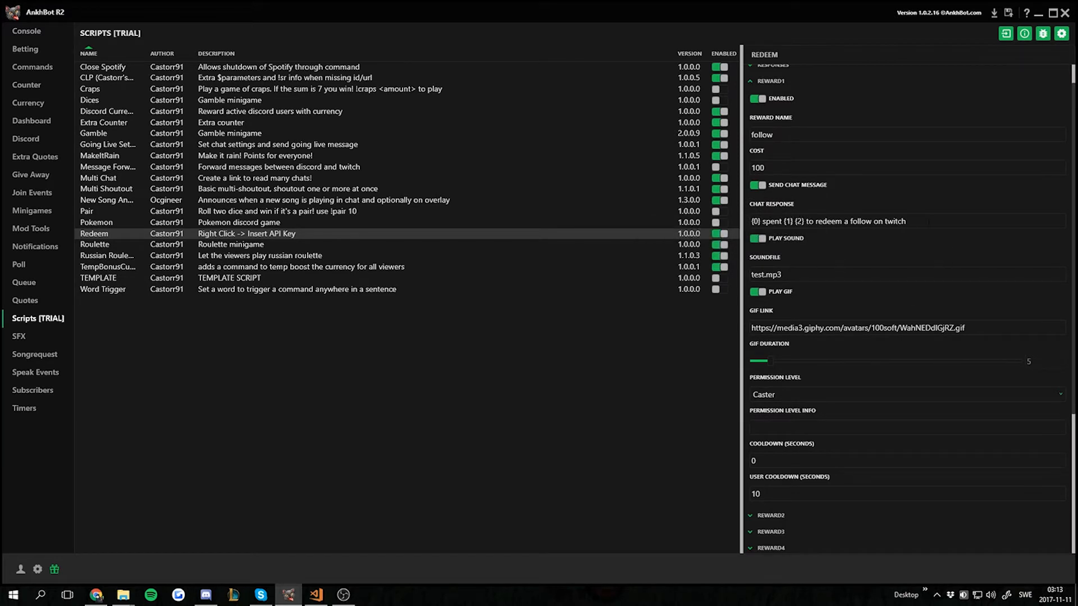
{"action": "scroll", "scroll_direction": "down", "scroll_amount": 3}
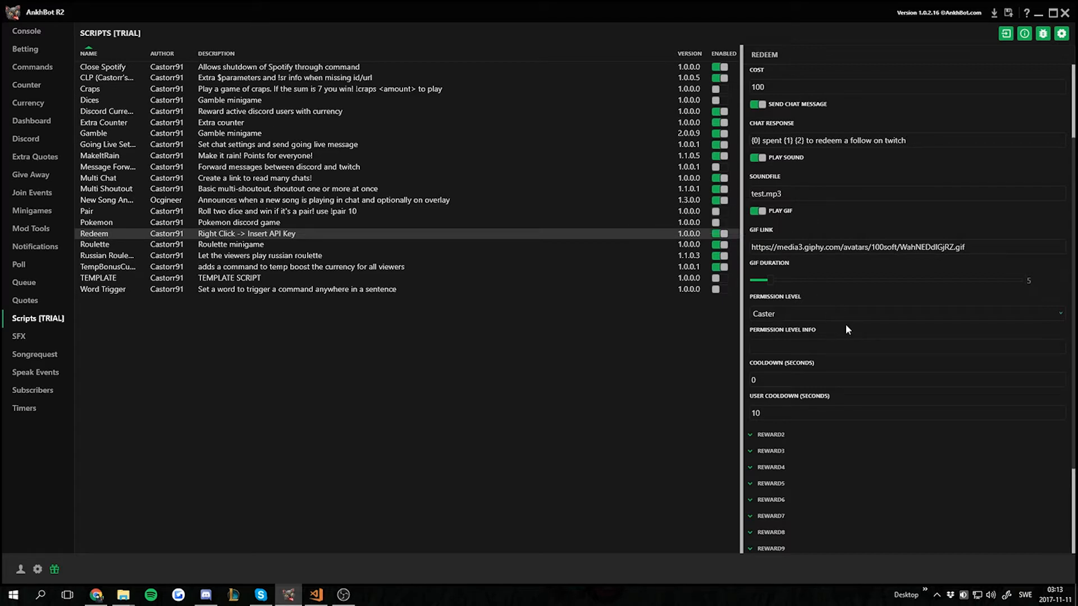
{"action": "scroll", "scroll_direction": "down", "scroll_amount": 3}
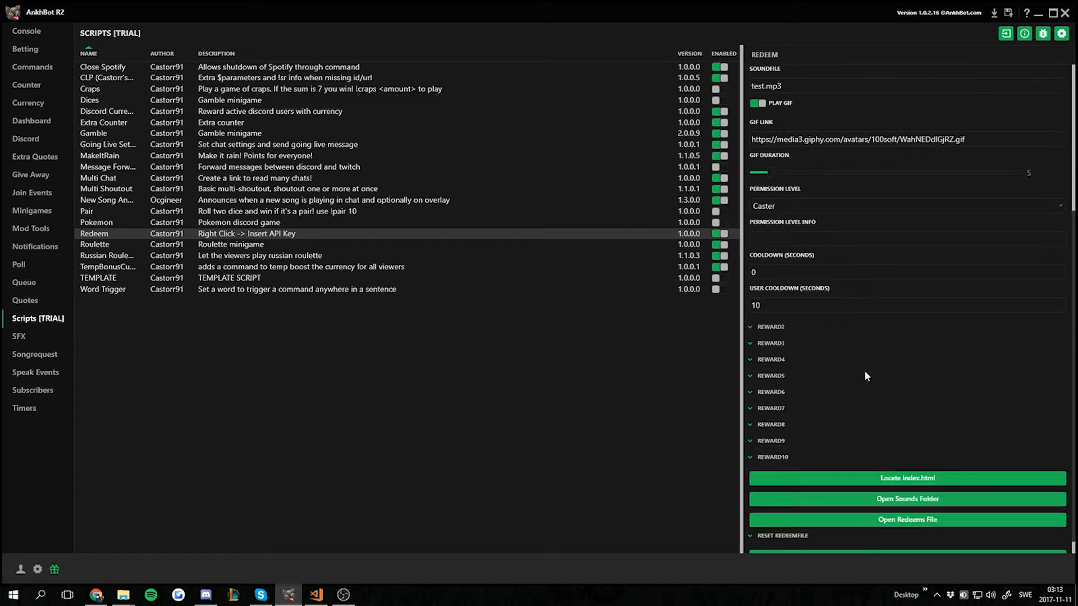
{"action": "mouse_move", "coordinate": [904, 509]}
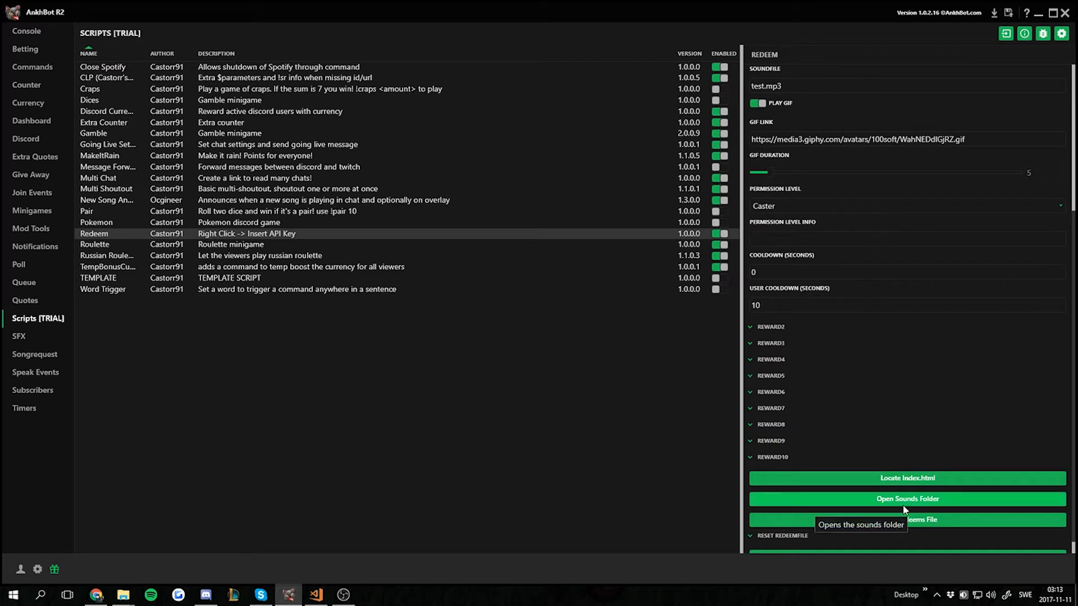
{"action": "mouse_move", "coordinate": [889, 510]}
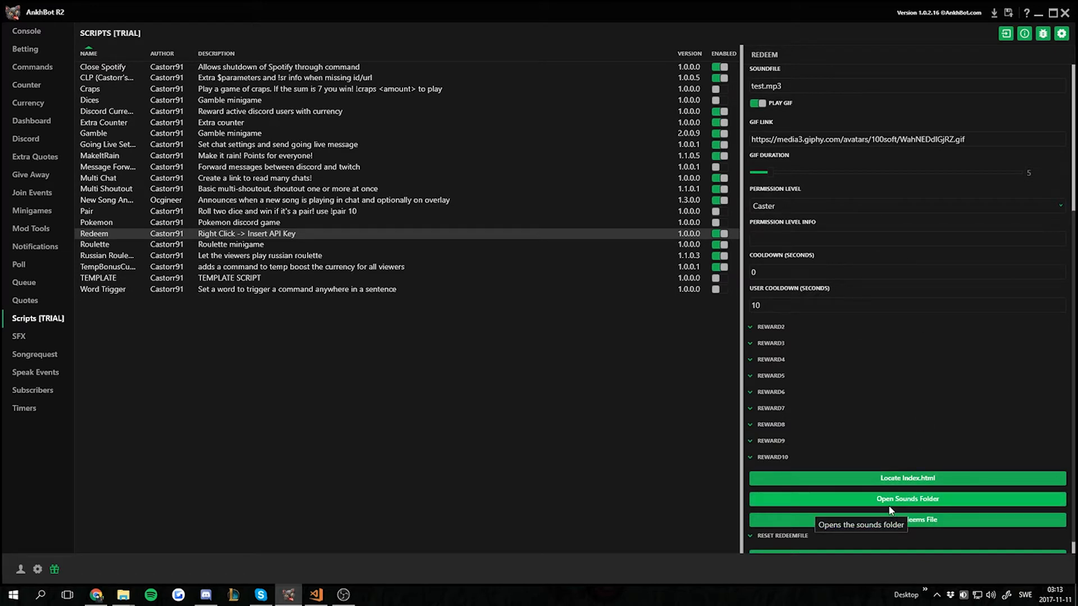
Show the Redeem script's Sounds folder in File Explorer, holding test.mp3.
{"action": "left_click", "coordinate": [906, 499]}
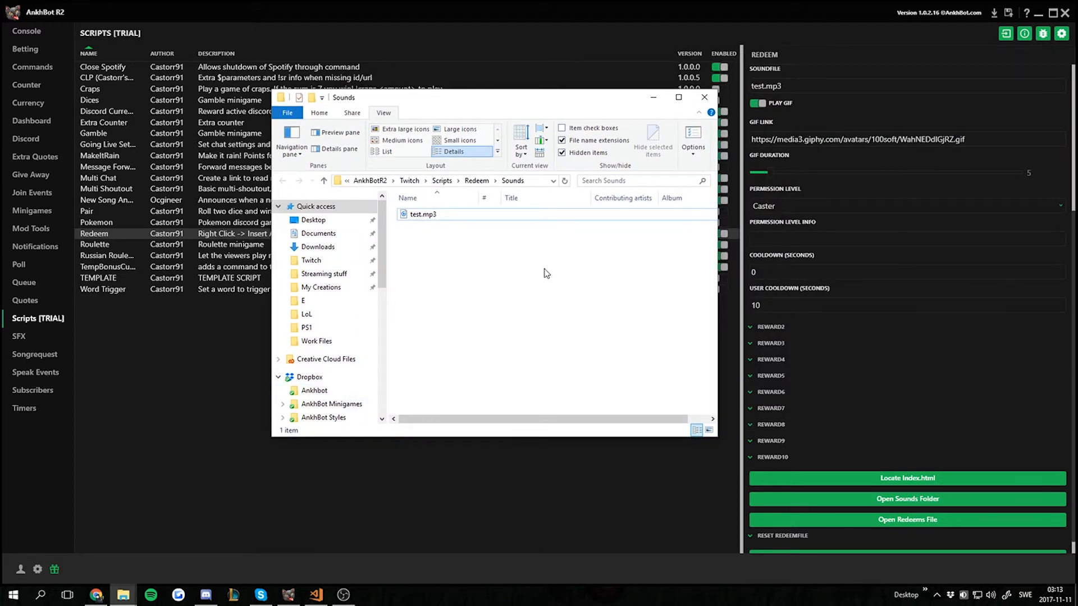
{"action": "mouse_move", "coordinate": [548, 336]}
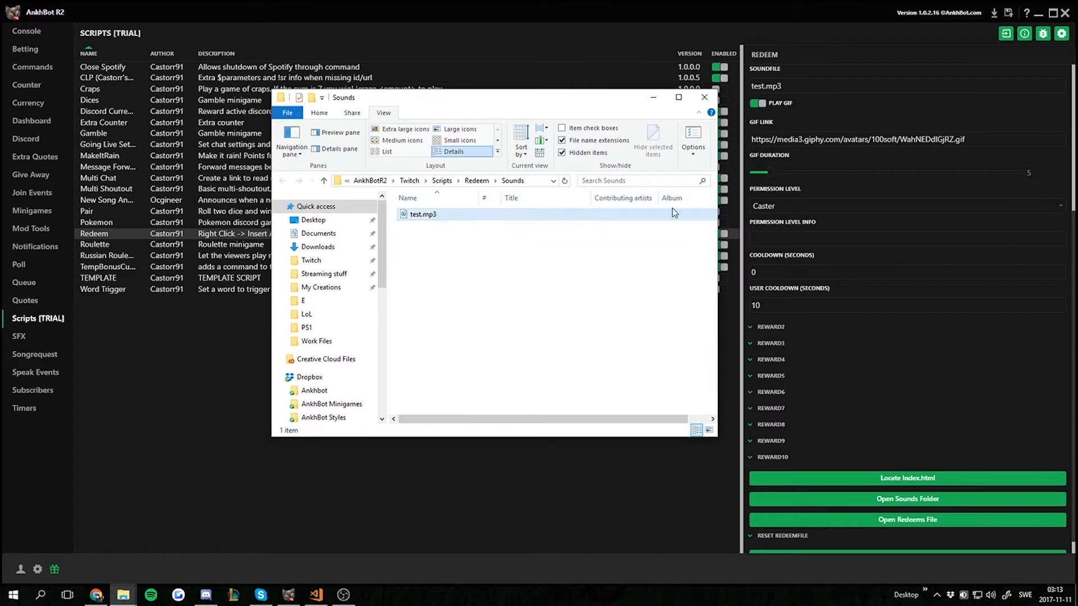
Close the Sounds folder window and select the first reward's whole GIF link.
{"action": "left_click", "coordinate": [703, 97]}
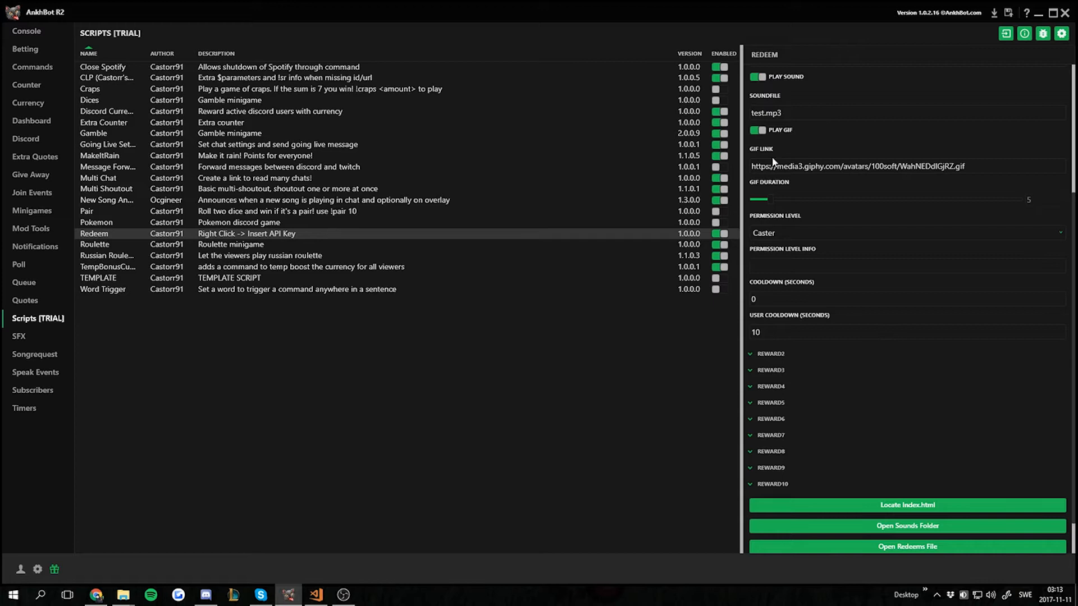
{"action": "mouse_move", "coordinate": [775, 138]}
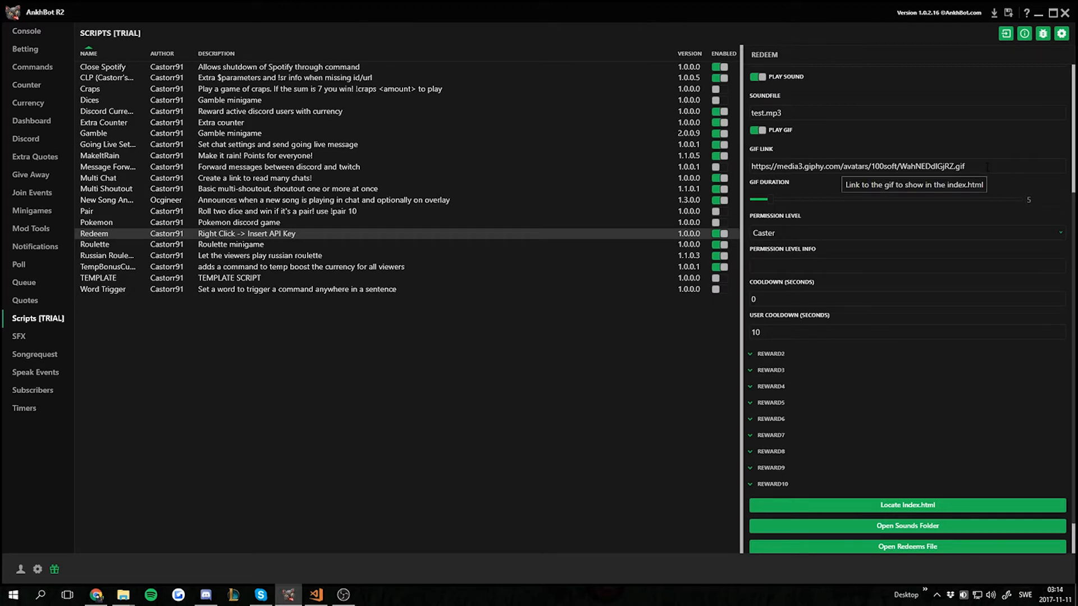
{"action": "triple_click", "coordinate": [857, 166]}
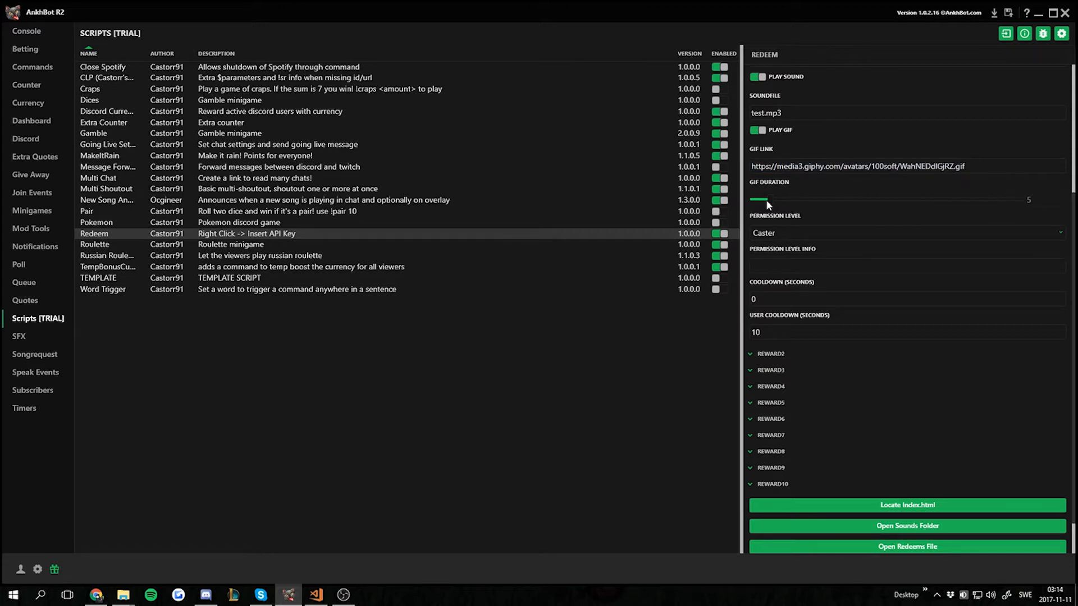
{"action": "mouse_move", "coordinate": [768, 204]}
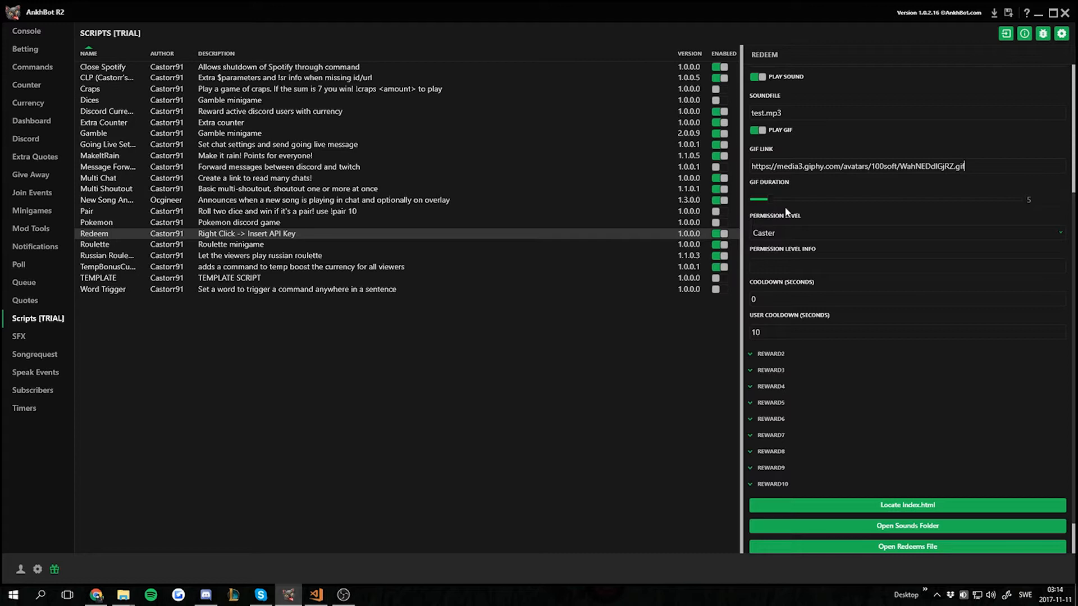
{"action": "mouse_move", "coordinate": [885, 243]}
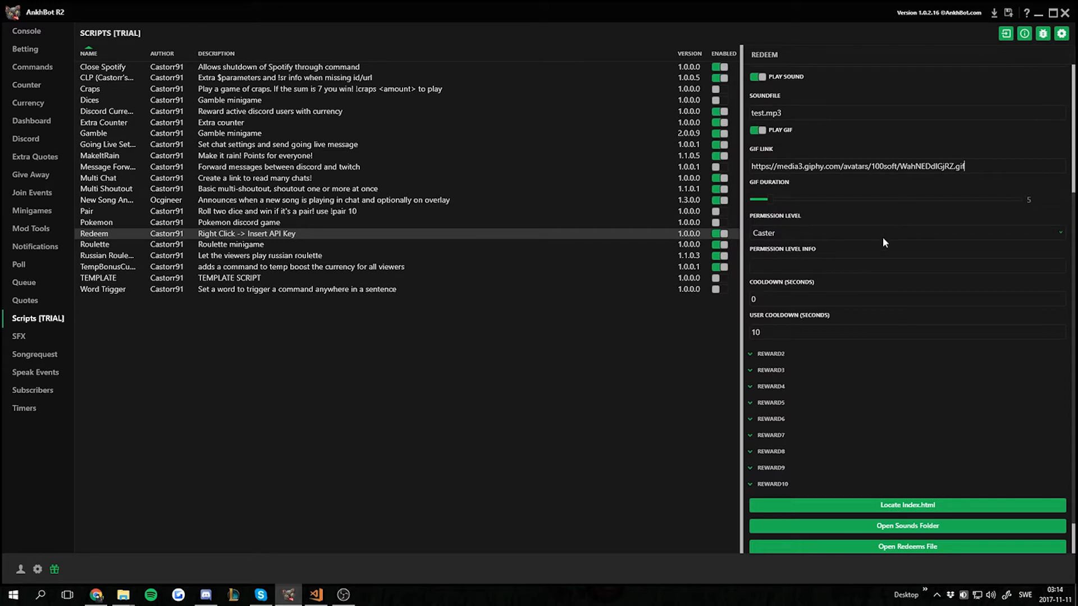
{"action": "mouse_move", "coordinate": [882, 366]}
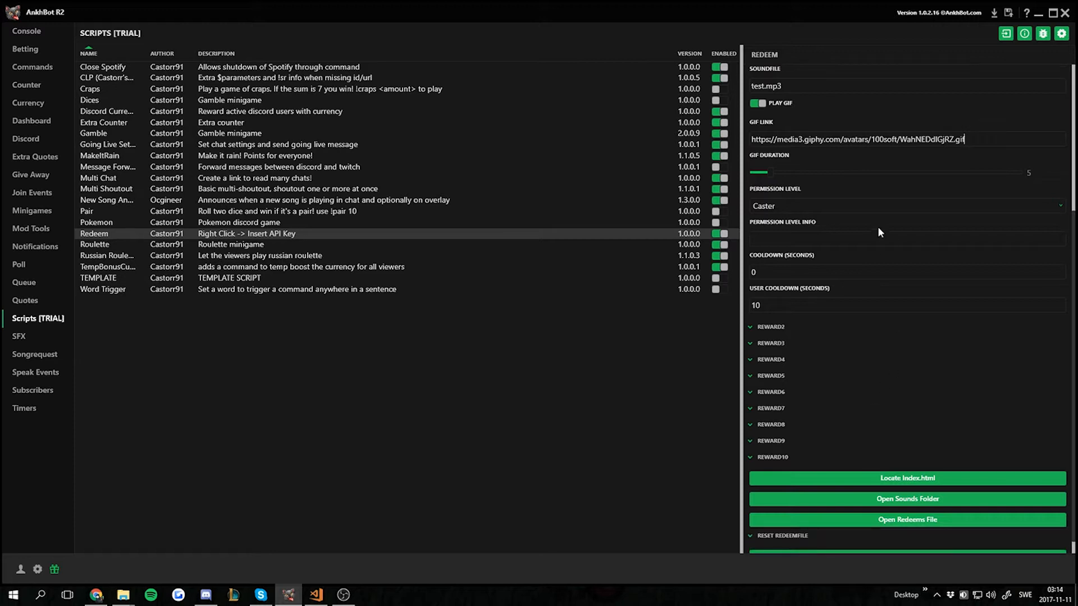
Change the first reward's permission level from Caster to Everyone.
{"action": "left_click", "coordinate": [904, 205]}
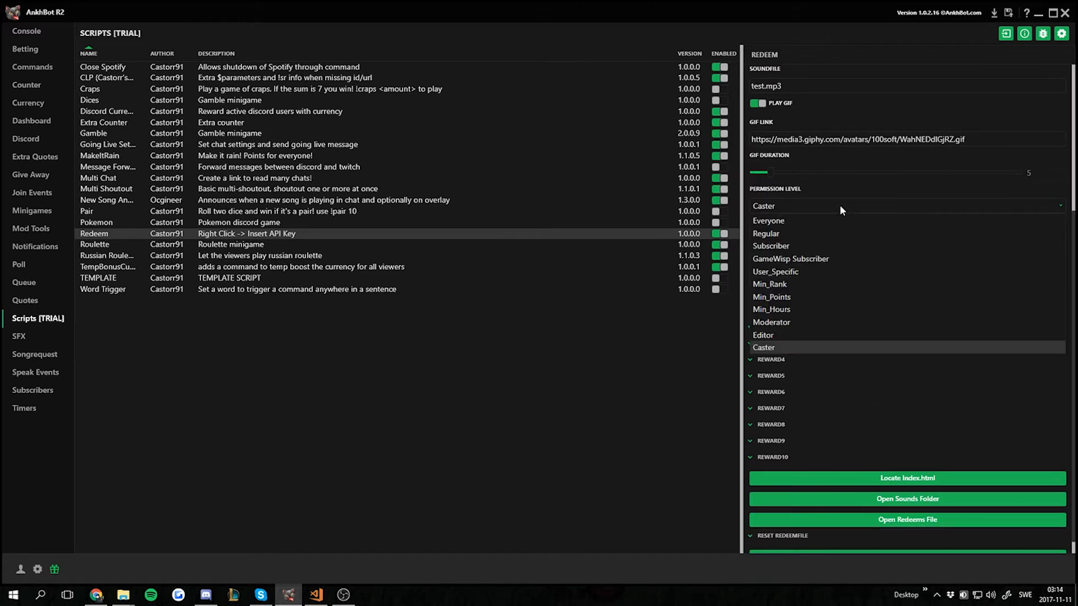
{"action": "left_click", "coordinate": [768, 221]}
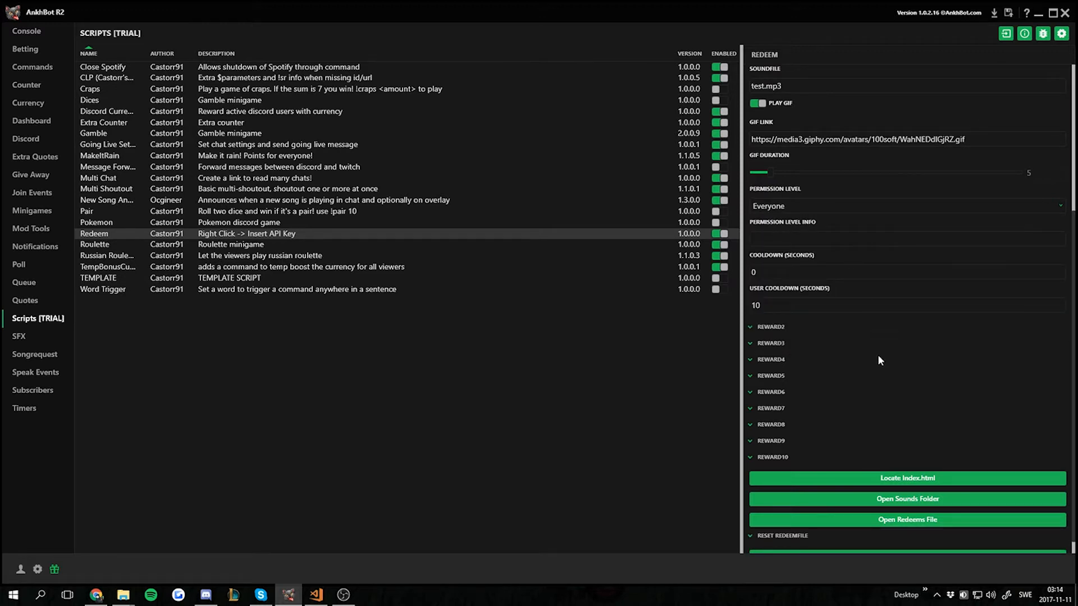
{"action": "mouse_move", "coordinate": [864, 388]}
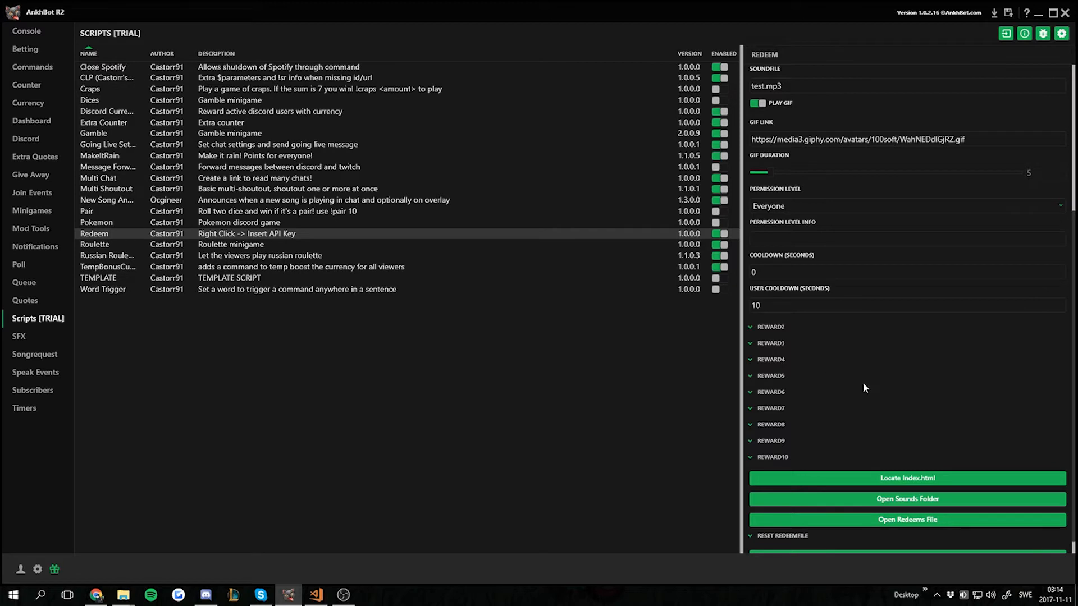
{"action": "mouse_move", "coordinate": [859, 405]}
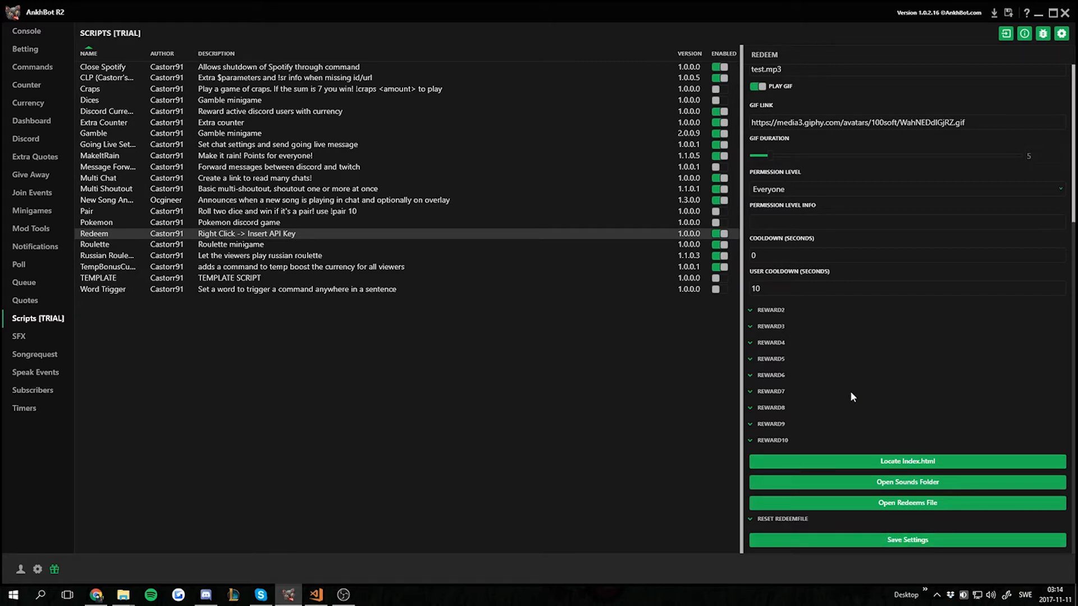
{"action": "mouse_move", "coordinate": [742, 360]}
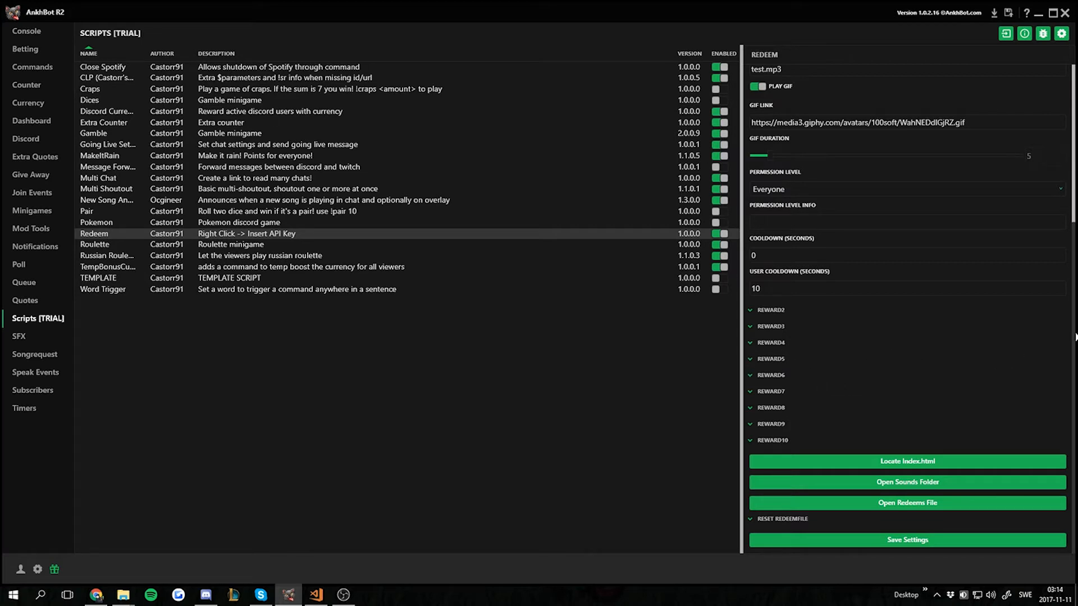
{"action": "mouse_move", "coordinate": [946, 151]}
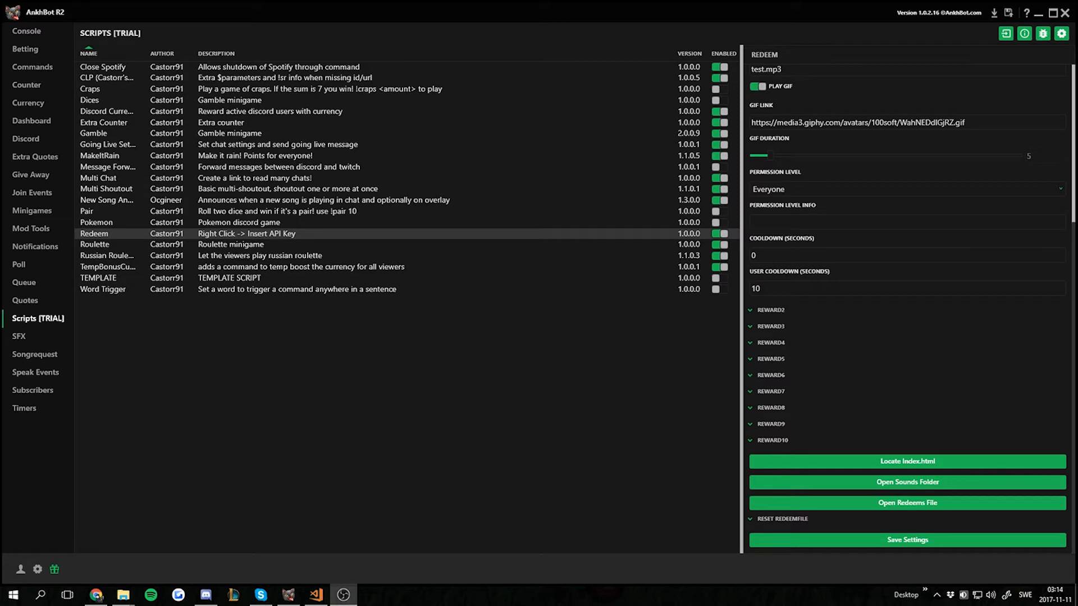
{"action": "mouse_move", "coordinate": [932, 462]}
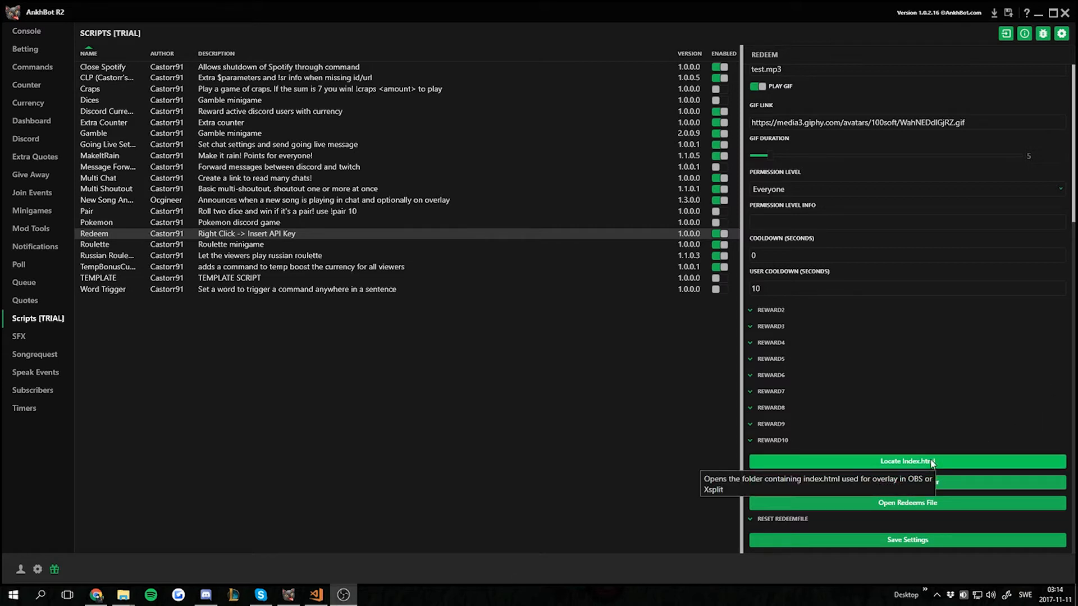
{"action": "left_click", "coordinate": [907, 462]}
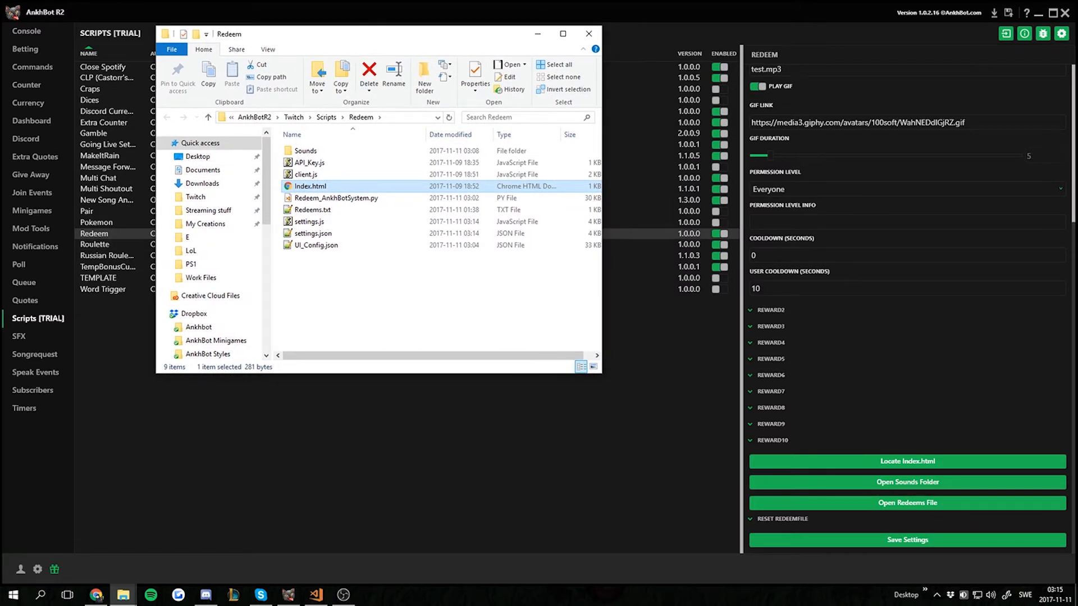
Start a new OBS browser source and name it 'new one'.
{"action": "left_click", "coordinate": [343, 595]}
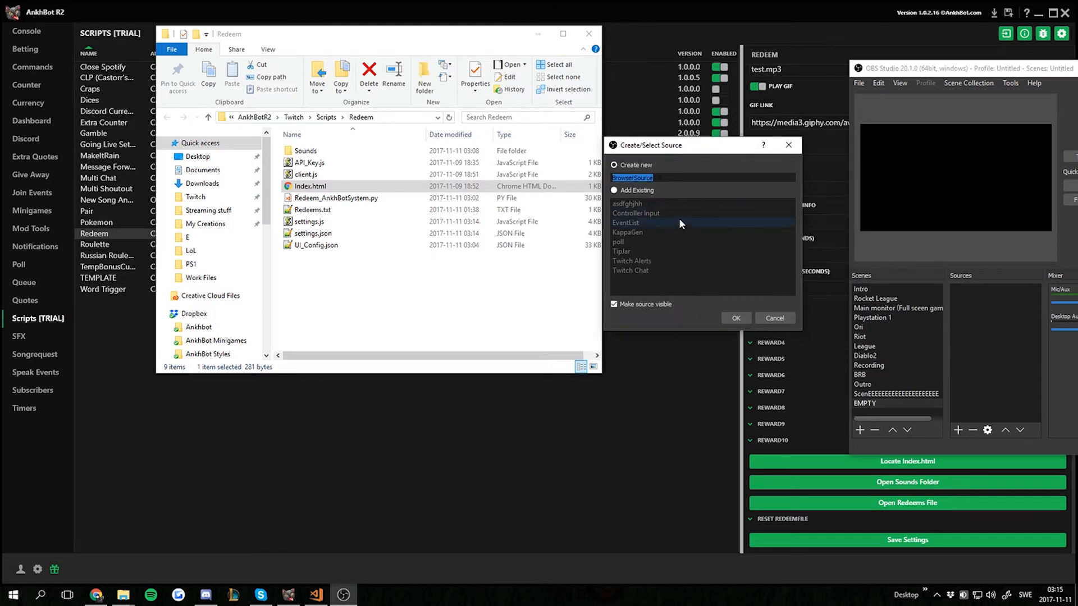
{"action": "type", "text": "new one"}
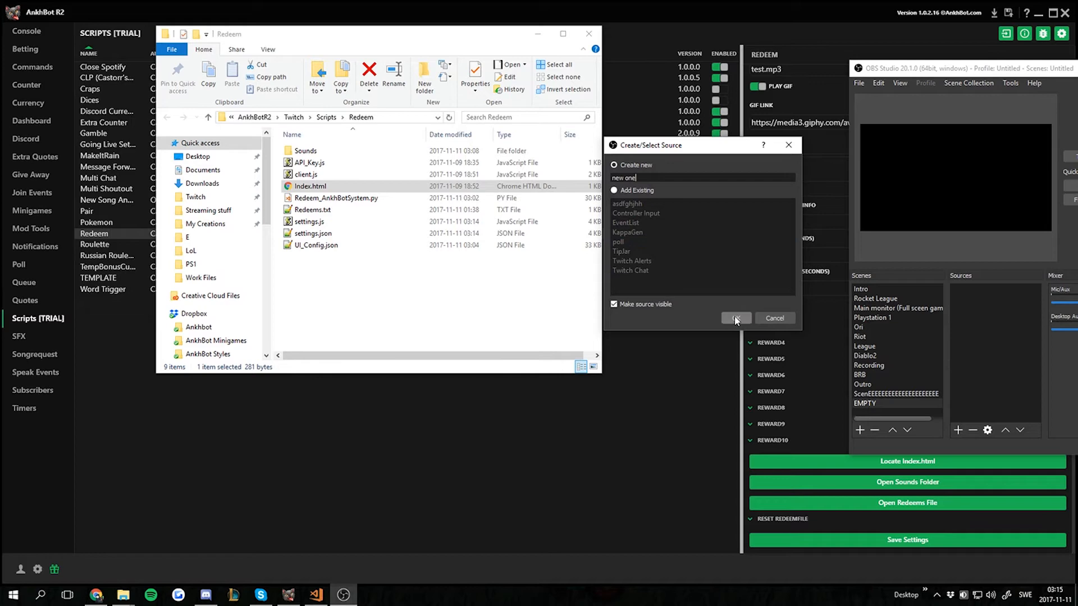
Create 'new one' as a local-file browser source pointing at the Redeem folder's Index.html.
{"action": "left_click", "coordinate": [735, 318]}
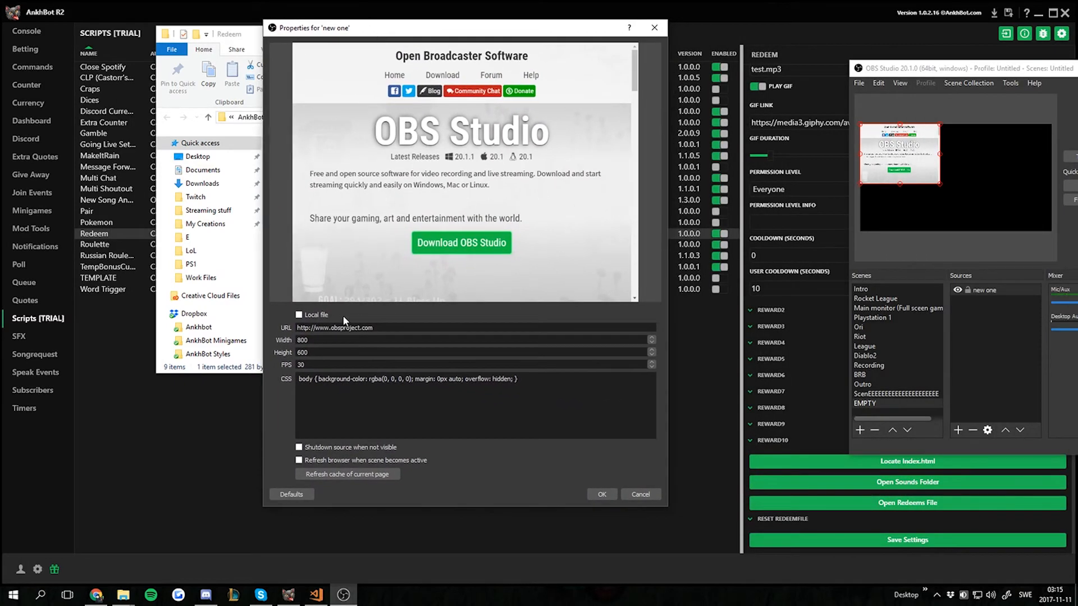
{"action": "left_click", "coordinate": [299, 314]}
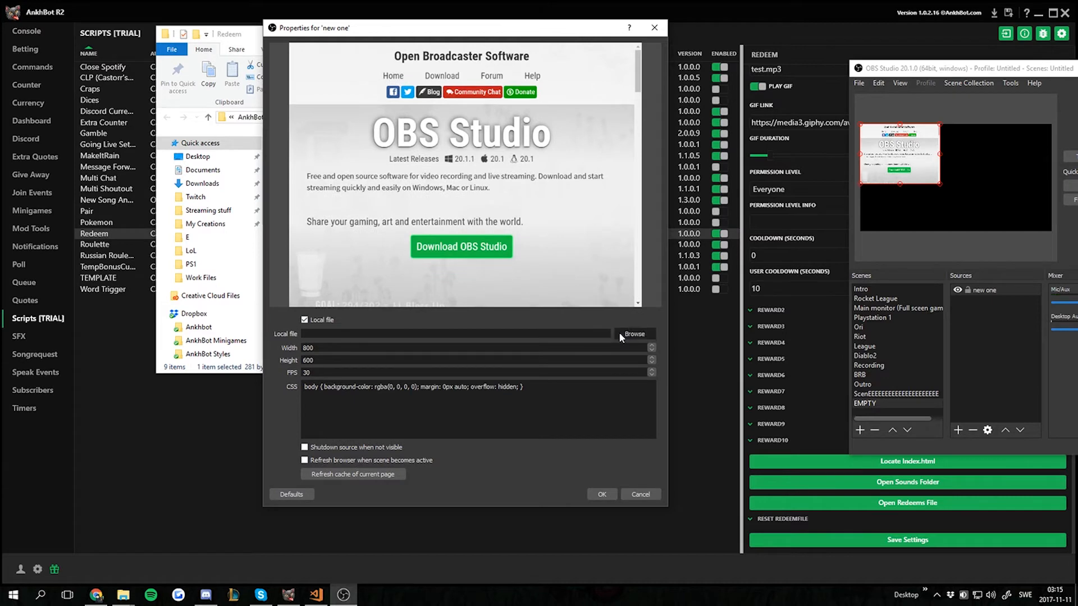
{"action": "left_click", "coordinate": [634, 335]}
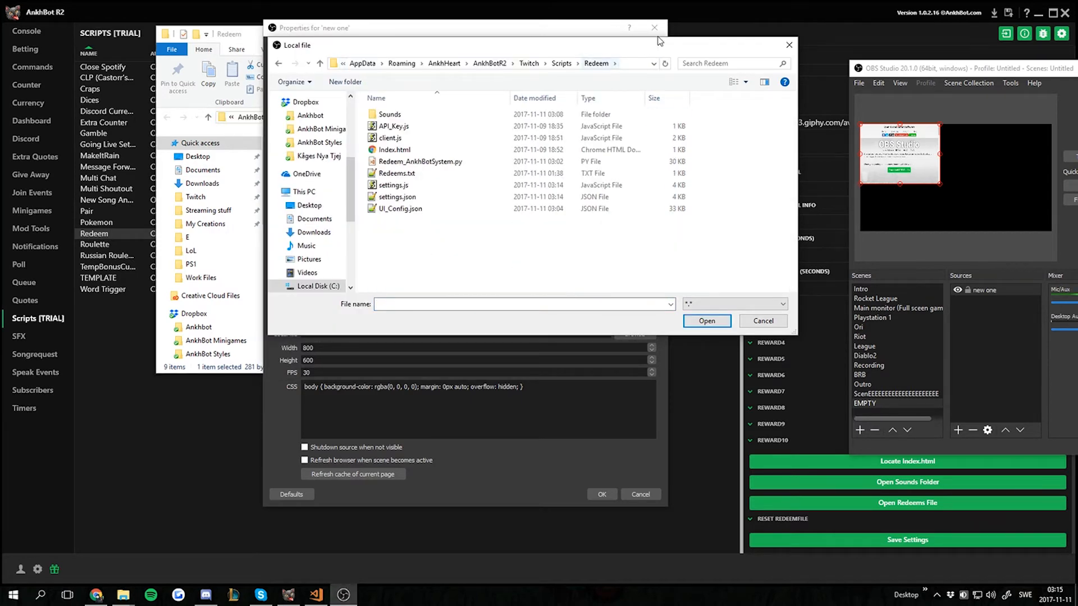
{"action": "left_click", "coordinate": [394, 150]}
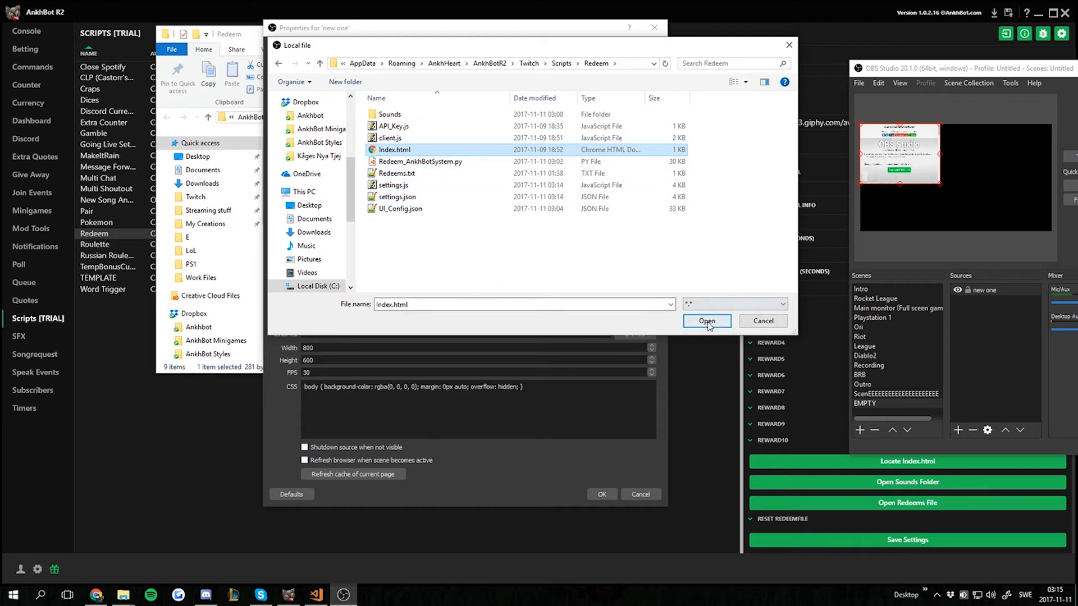
{"action": "left_click", "coordinate": [706, 321]}
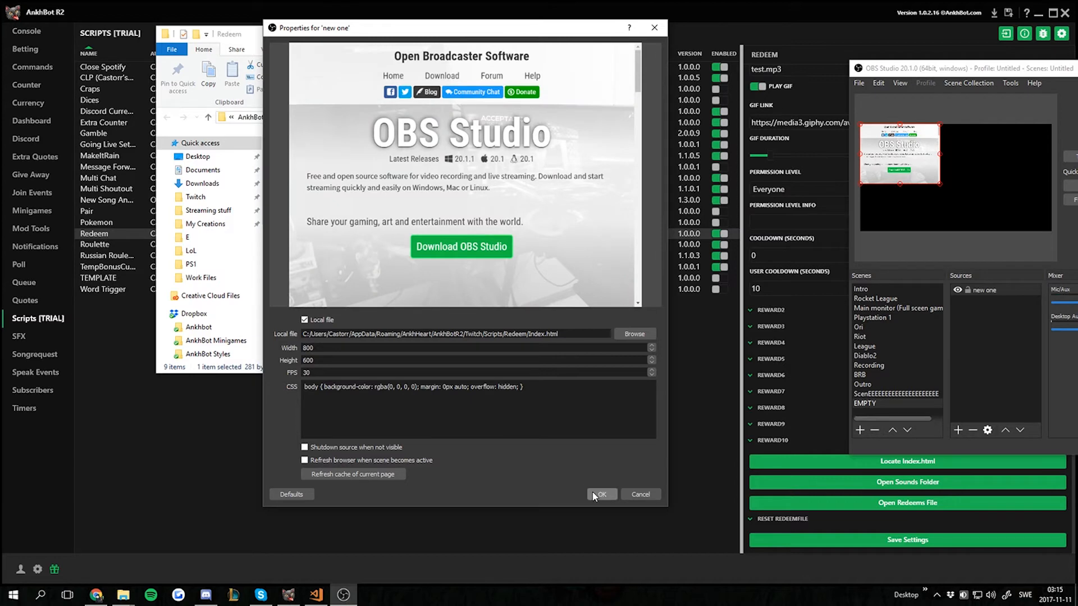
{"action": "left_click", "coordinate": [597, 494]}
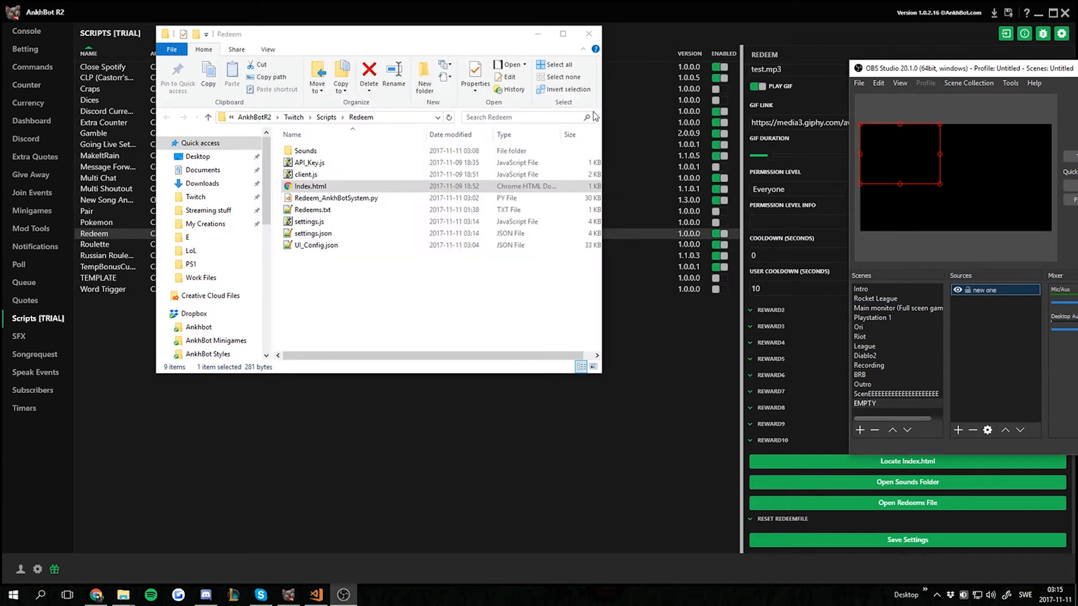
Insert the API key for the Redeem script and reload all scripts.
{"action": "left_click", "coordinate": [588, 34]}
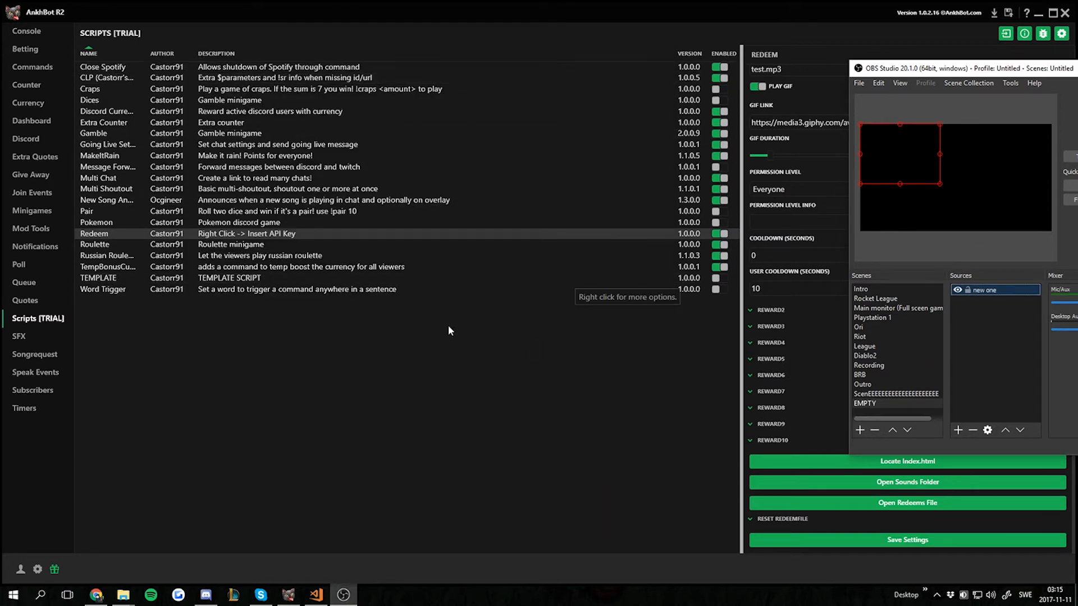
{"action": "right_click", "coordinate": [94, 234]}
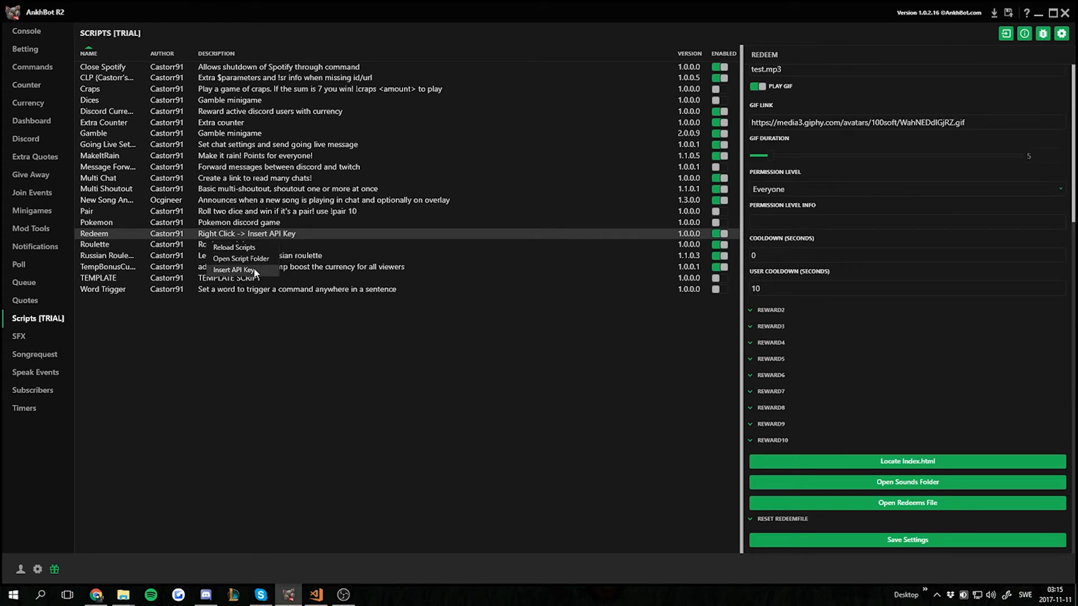
{"action": "left_click", "coordinate": [236, 269]}
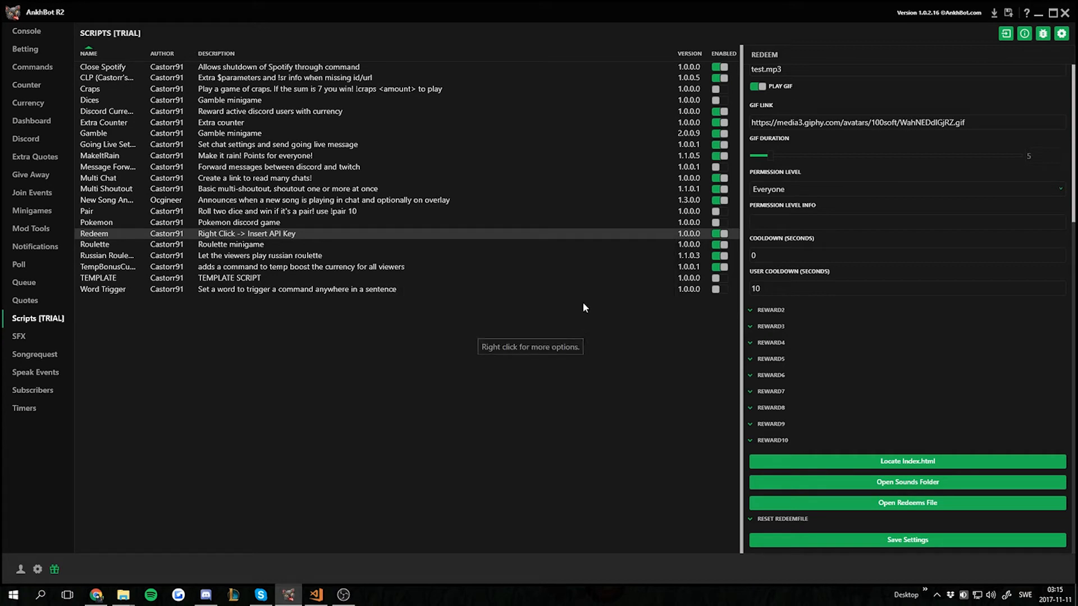
{"action": "mouse_move", "coordinate": [275, 237]}
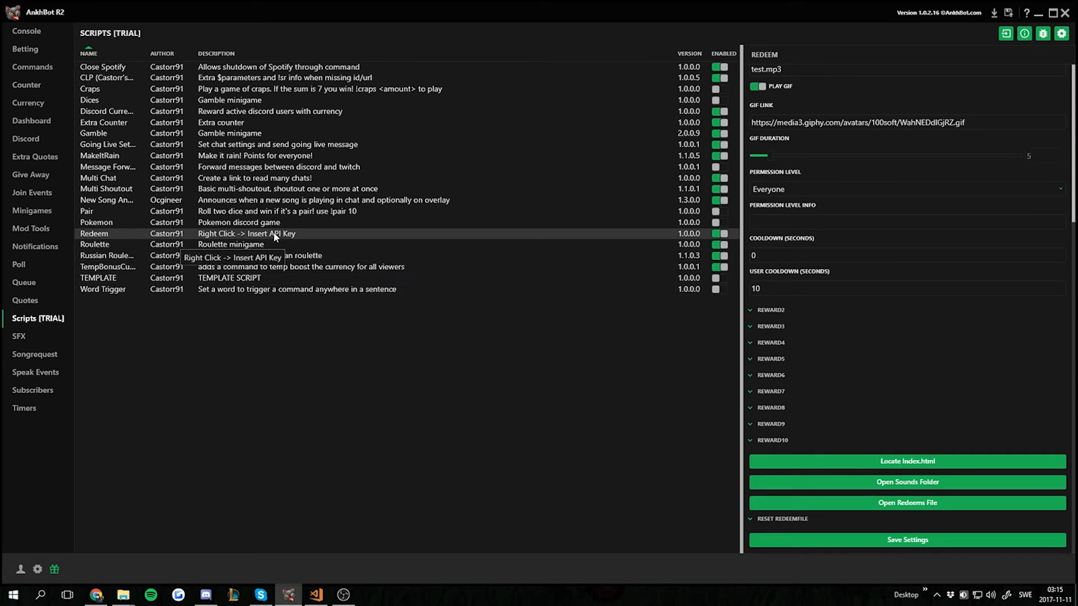
{"action": "right_click", "coordinate": [245, 233]}
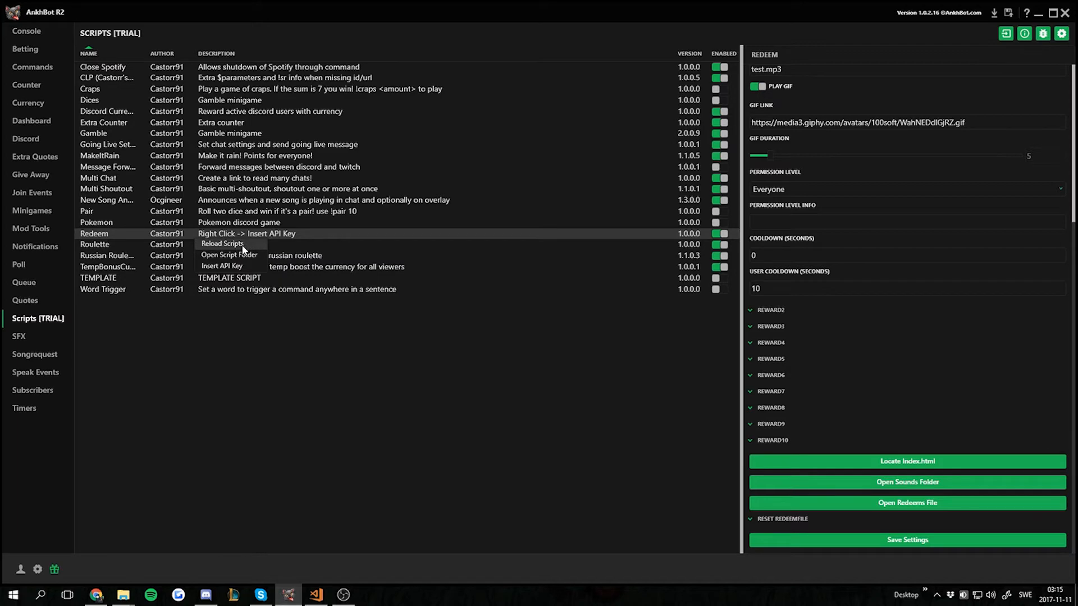
{"action": "left_click", "coordinate": [343, 595]}
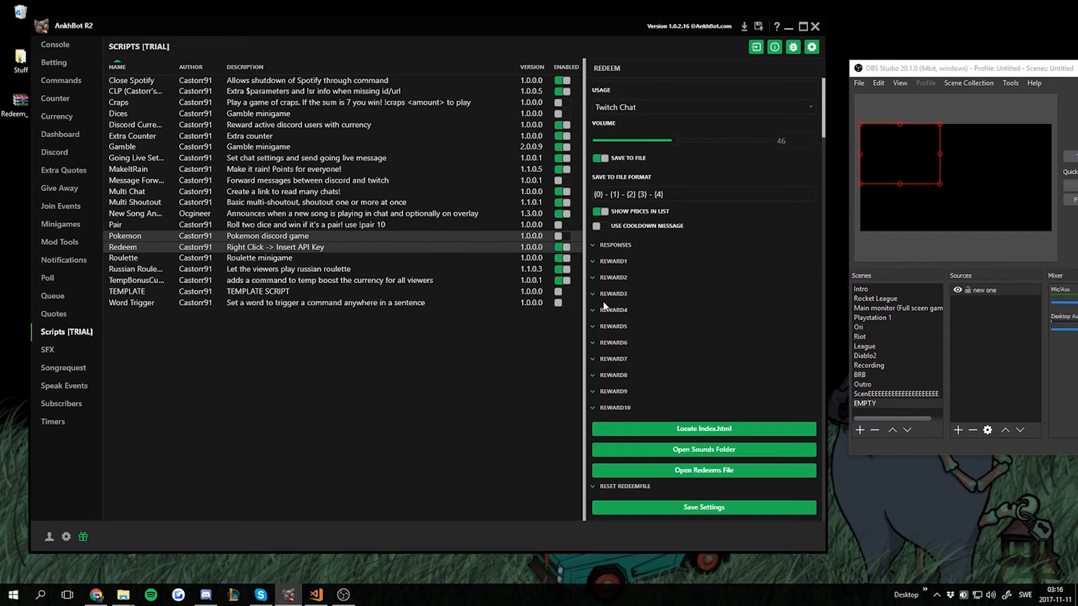
Send '!redeem follow' in the console chat, confirming 100 points were spent, then return to scripts.
{"action": "left_click", "coordinate": [55, 44]}
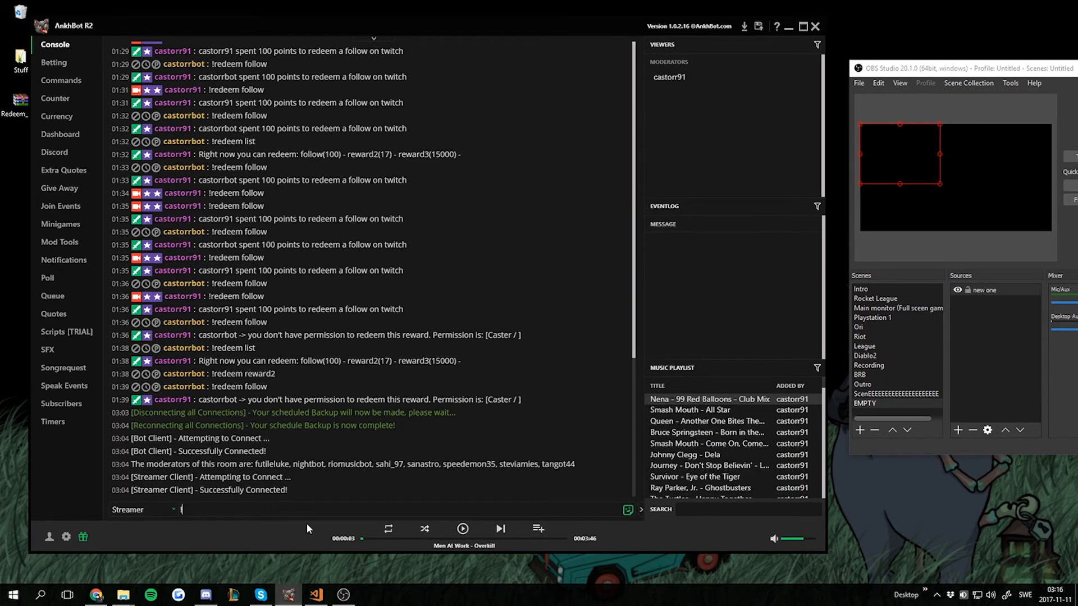
{"action": "type", "text": "!redeem"}
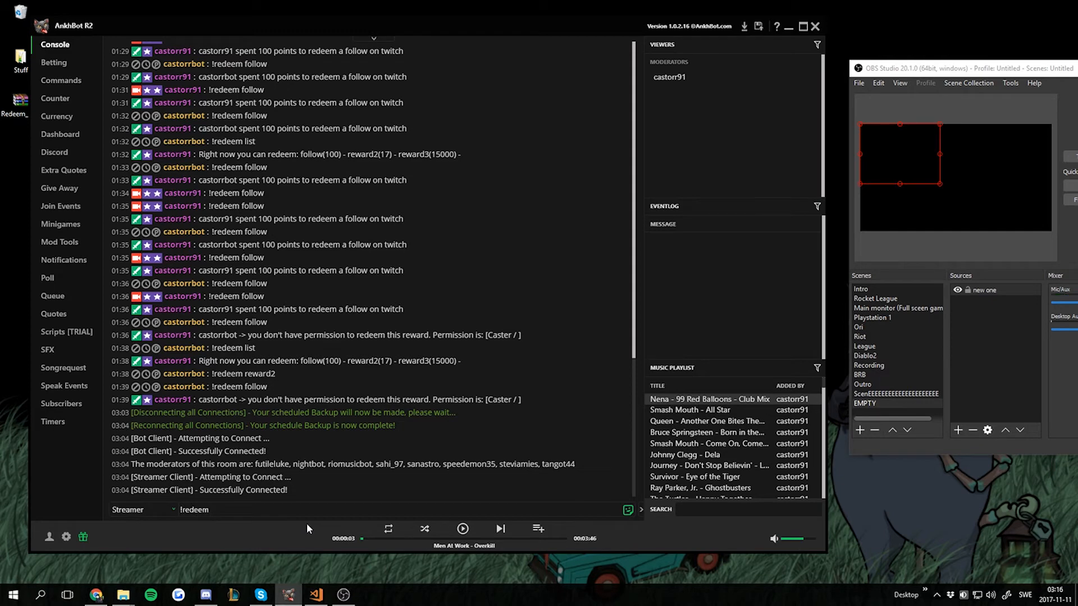
{"action": "type", "text": "follow"}
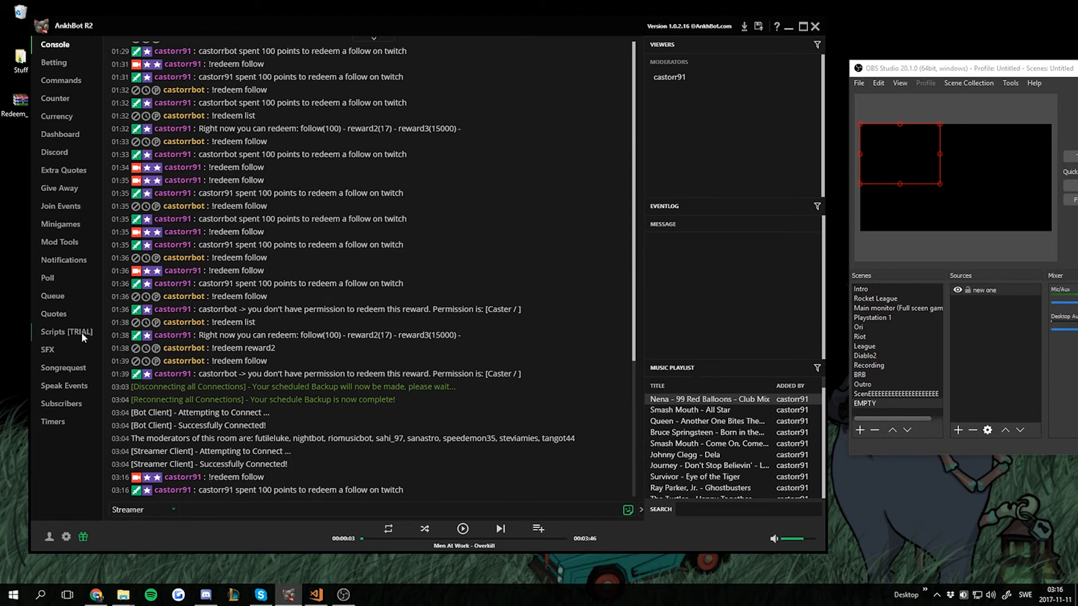
{"action": "left_click", "coordinate": [66, 332]}
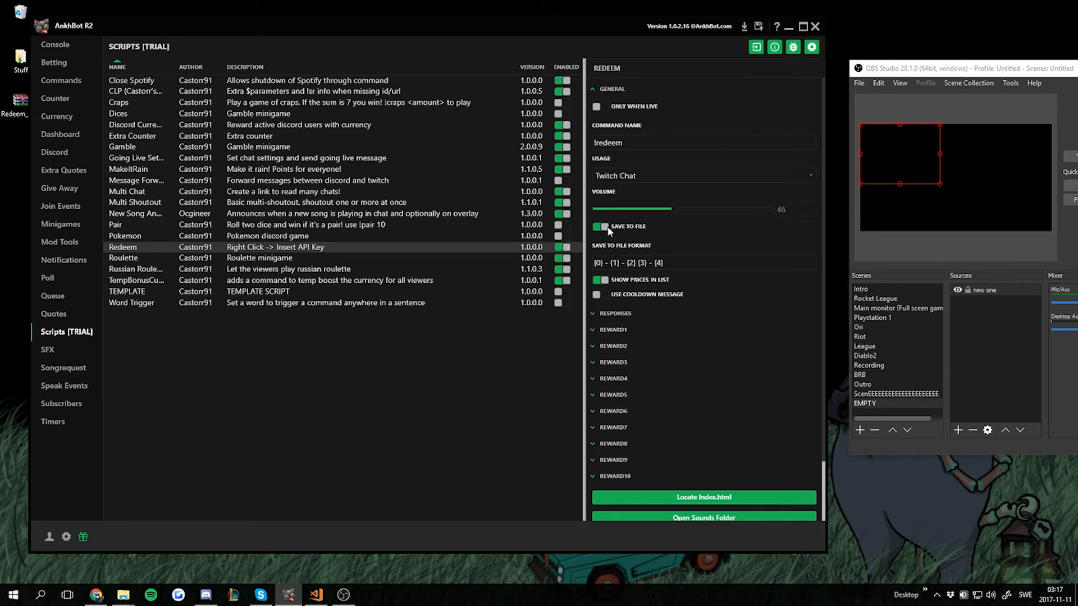
View the Redeems.txt log in Notepad++, ending with the new 100-point follow.
{"action": "scroll", "scroll_direction": "down", "scroll_amount": 3}
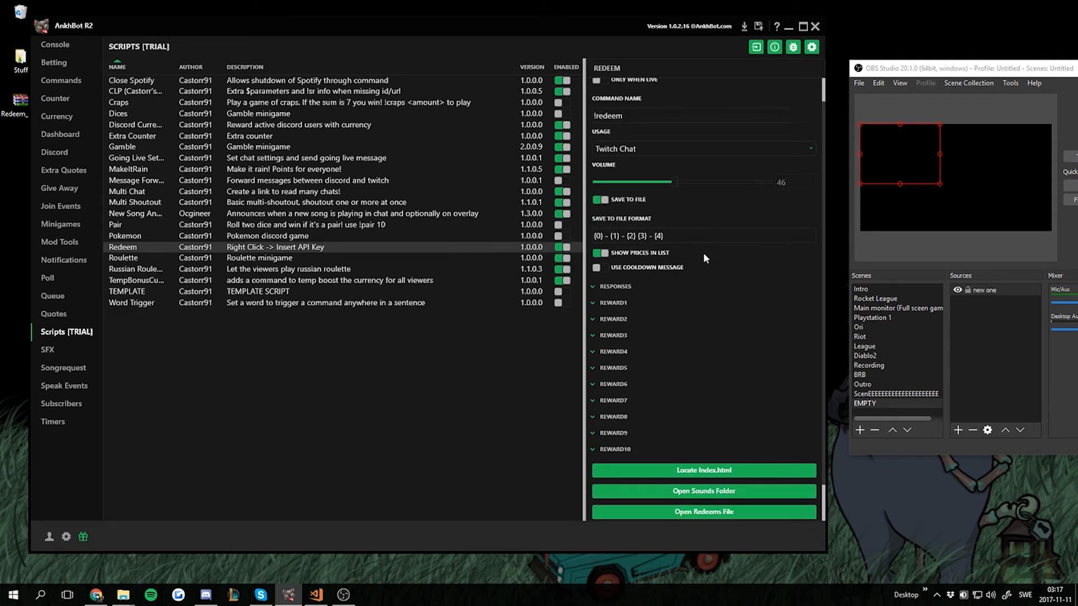
{"action": "scroll", "scroll_direction": "down", "scroll_amount": 3}
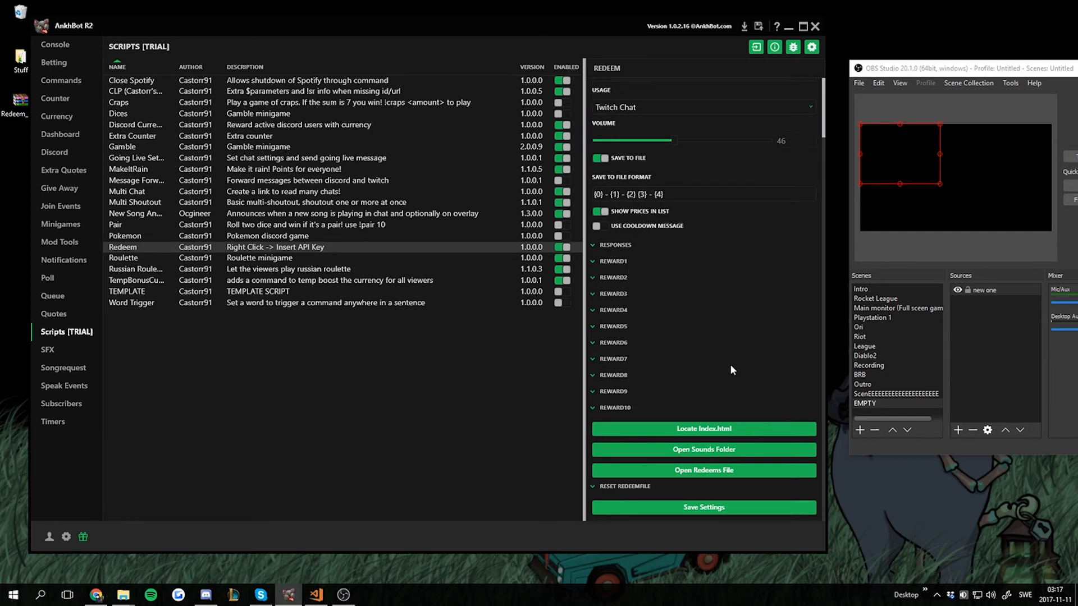
{"action": "mouse_move", "coordinate": [686, 219]}
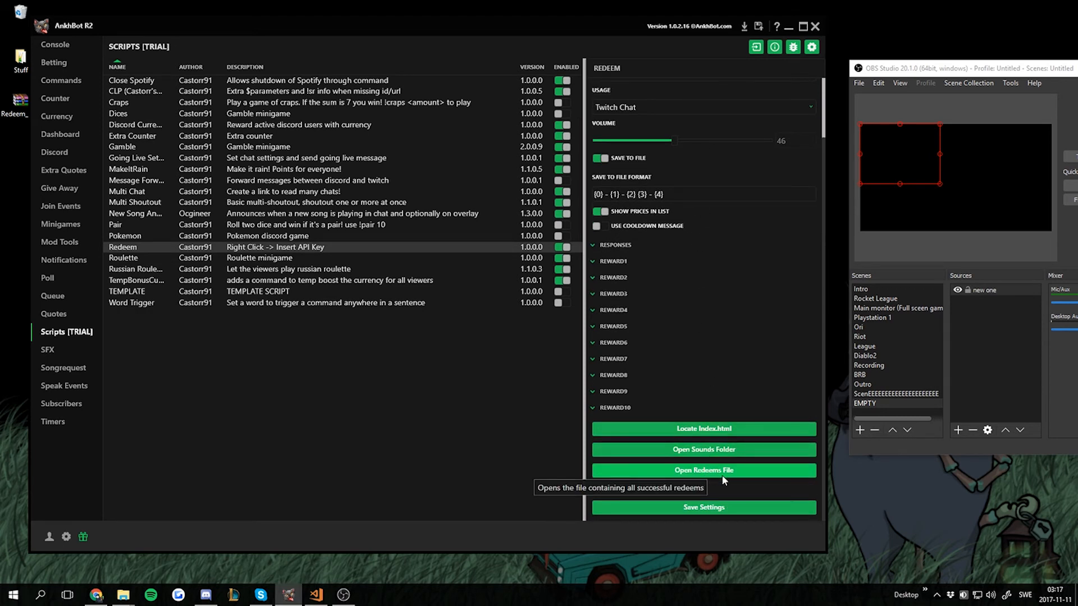
{"action": "left_click", "coordinate": [702, 471]}
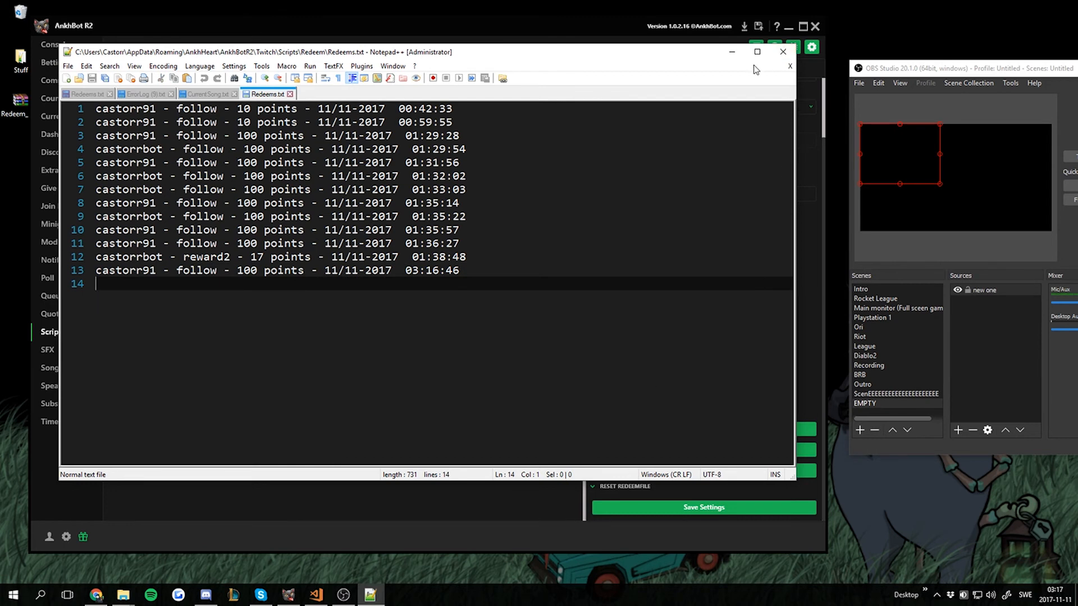
Move the Notepad++ log out of the way so AnkhBot's Redeem settings show again.
{"action": "left_click_drag", "start_coordinate": [97, 149], "coordinate": [465, 271]}
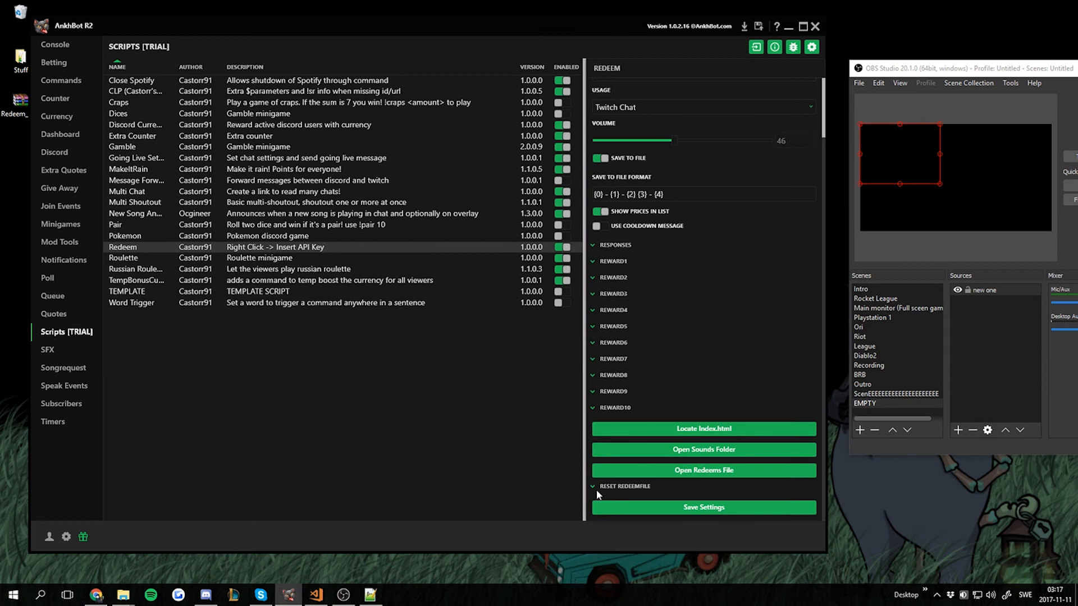
Reset the redeems file under Reset Redeemfile and return to the Redeems.txt log in Notepad++.
{"action": "left_click", "coordinate": [624, 487]}
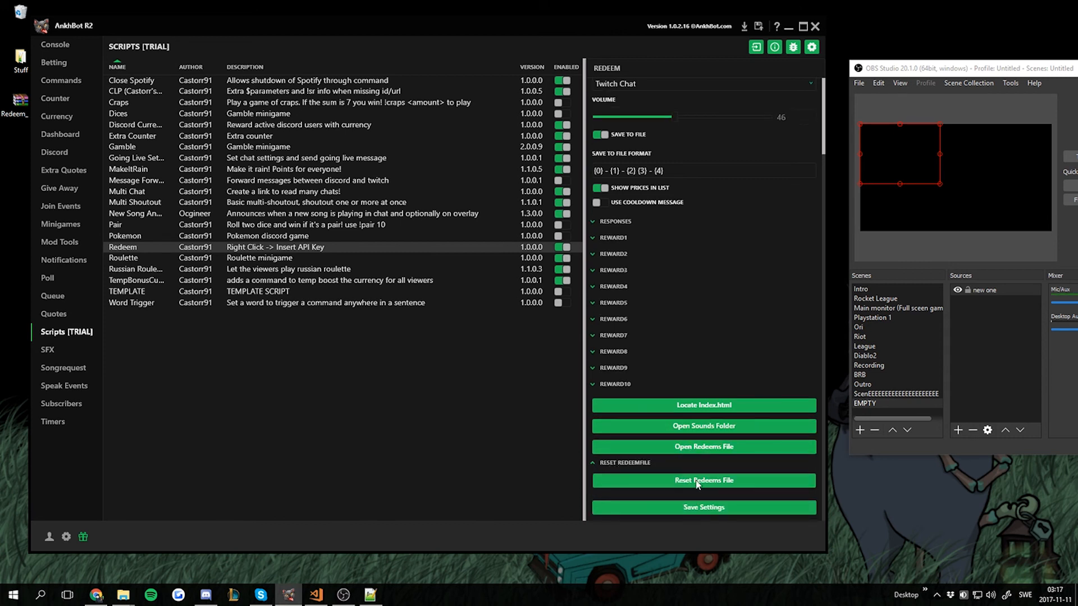
{"action": "mouse_move", "coordinate": [703, 480]}
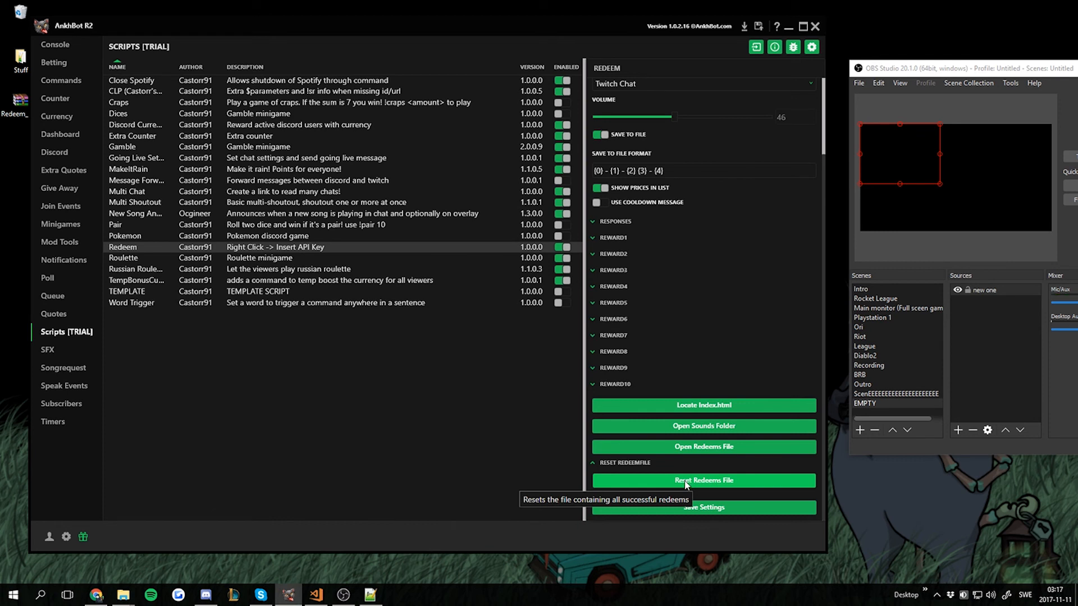
{"action": "mouse_move", "coordinate": [690, 484]}
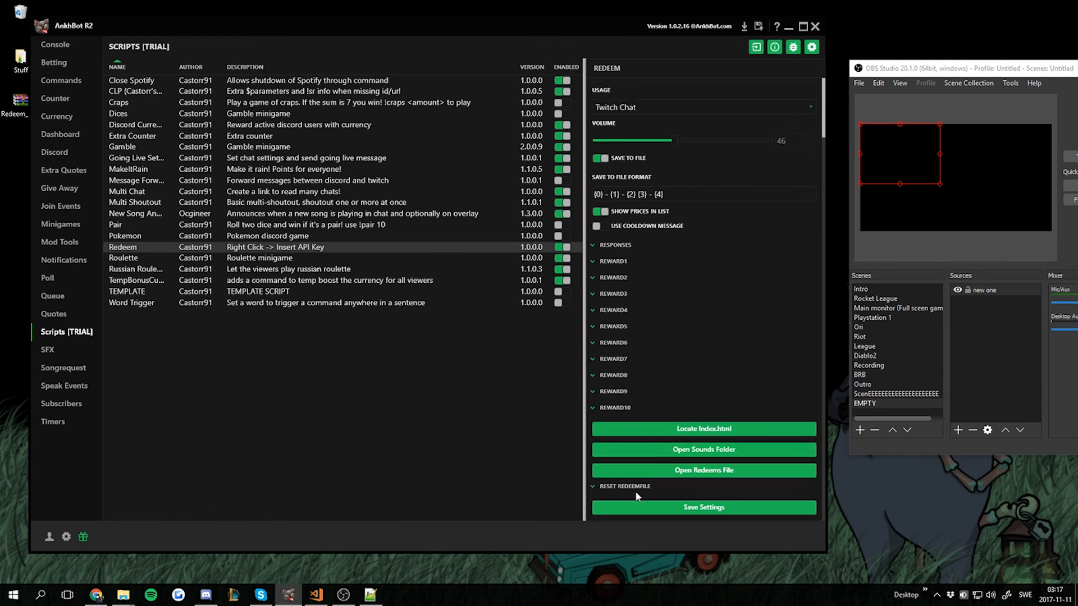
{"action": "left_click", "coordinate": [623, 486]}
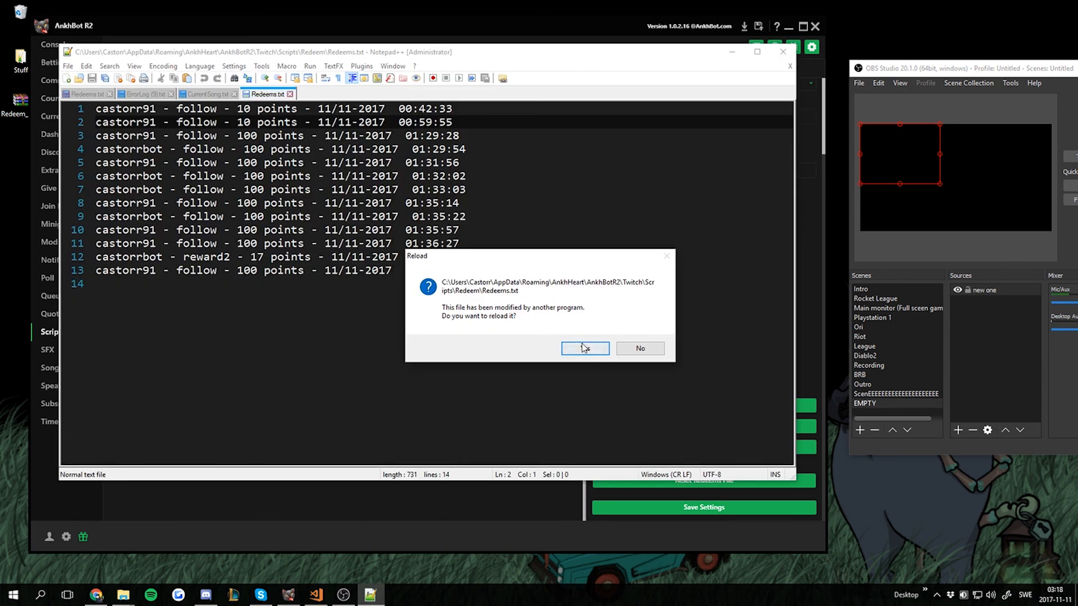
Reload Redeems.txt with Yes, confirming it is empty, then minimize Notepad++.
{"action": "left_click", "coordinate": [584, 348]}
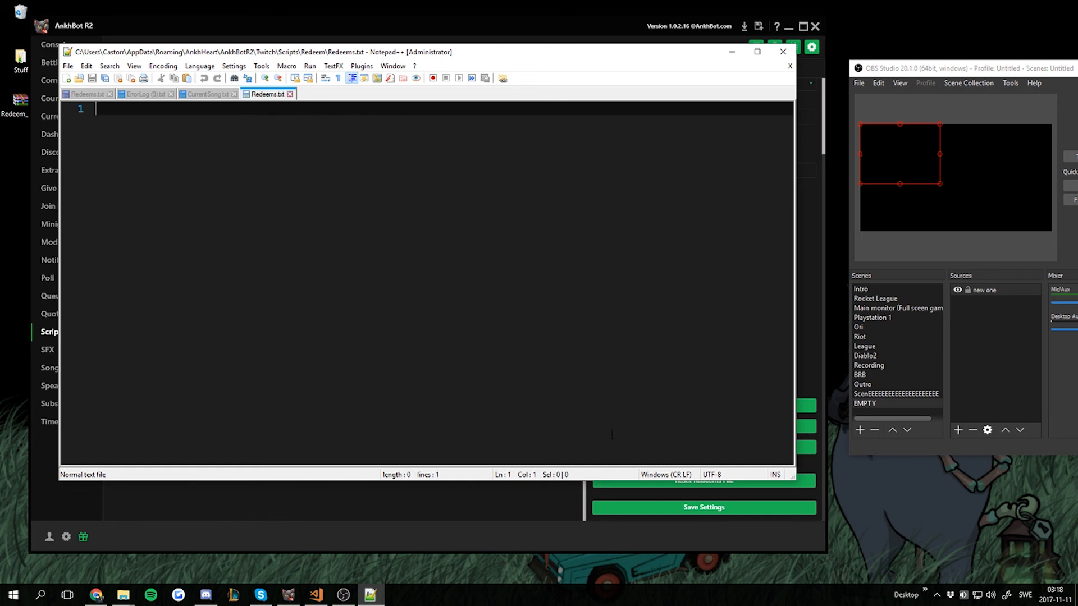
{"action": "left_click", "coordinate": [781, 51]}
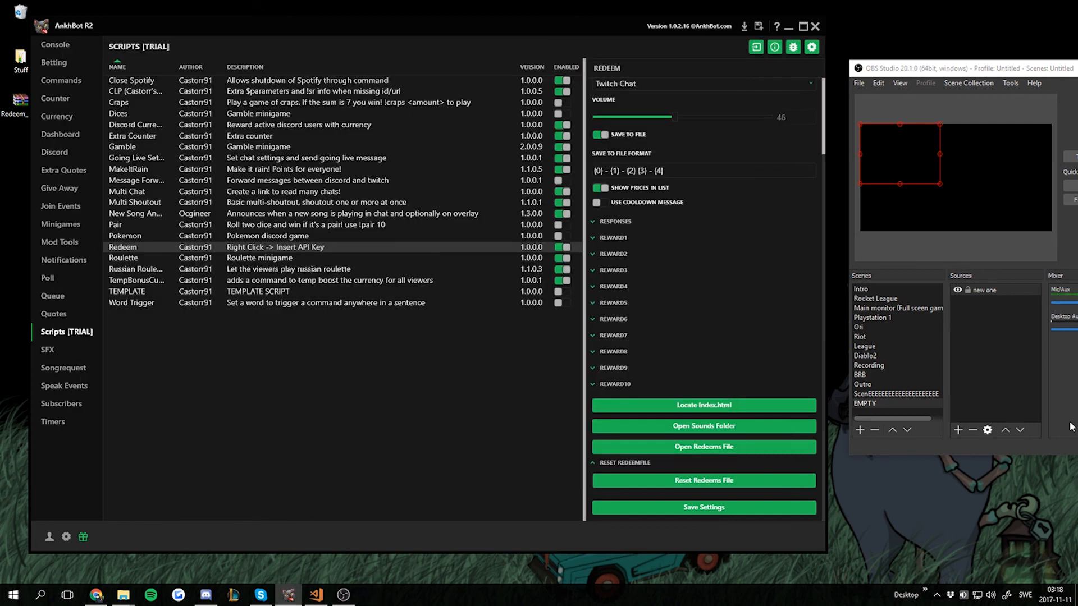